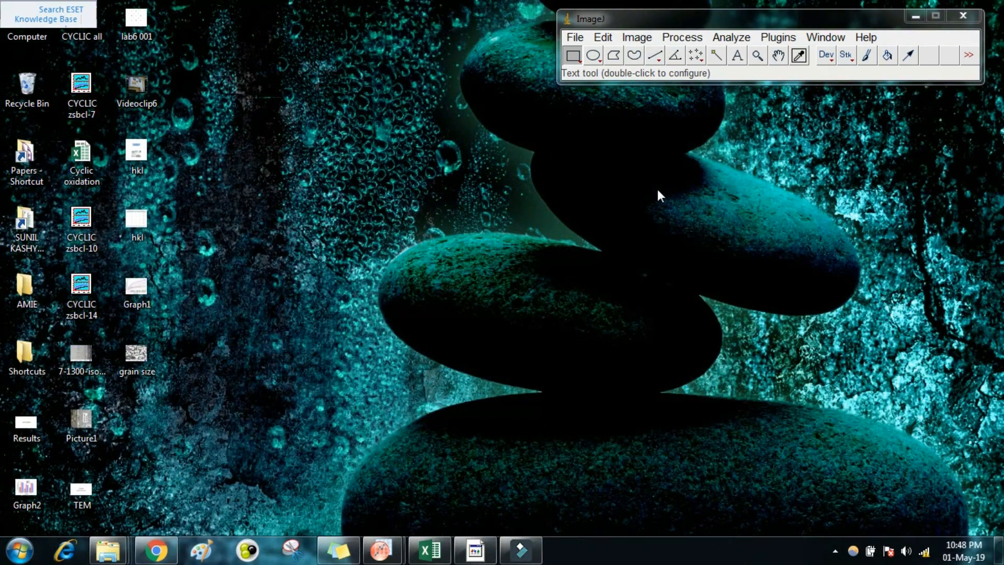
mouse_move(674, 177)
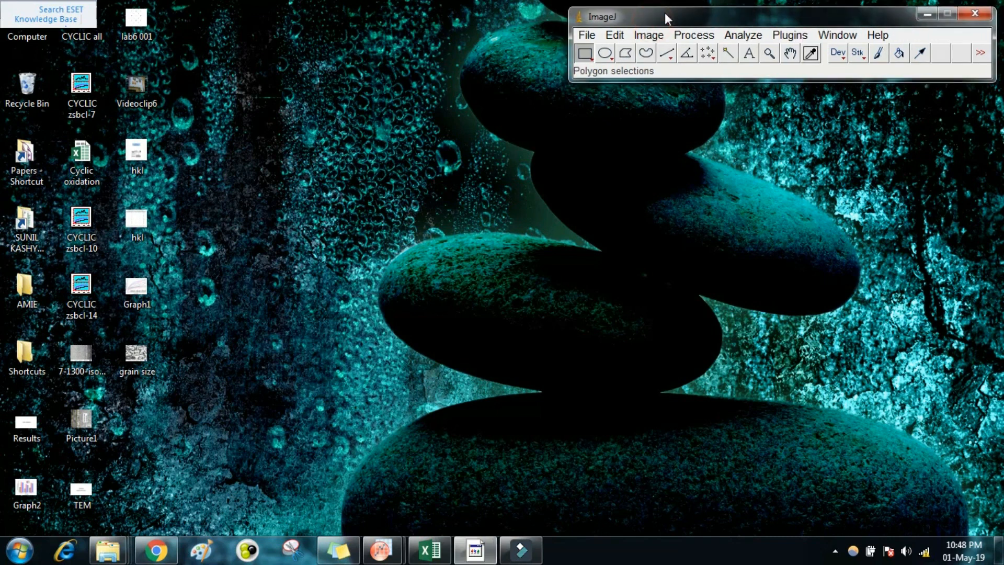
Load the 'grain size' micrograph from the Desktop into its own image window
click(585, 35)
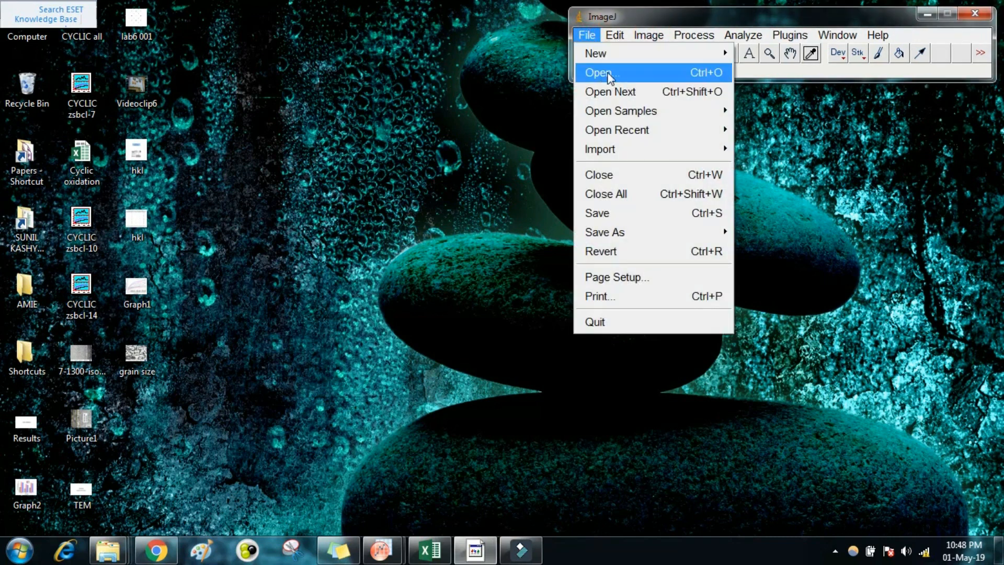
click(598, 73)
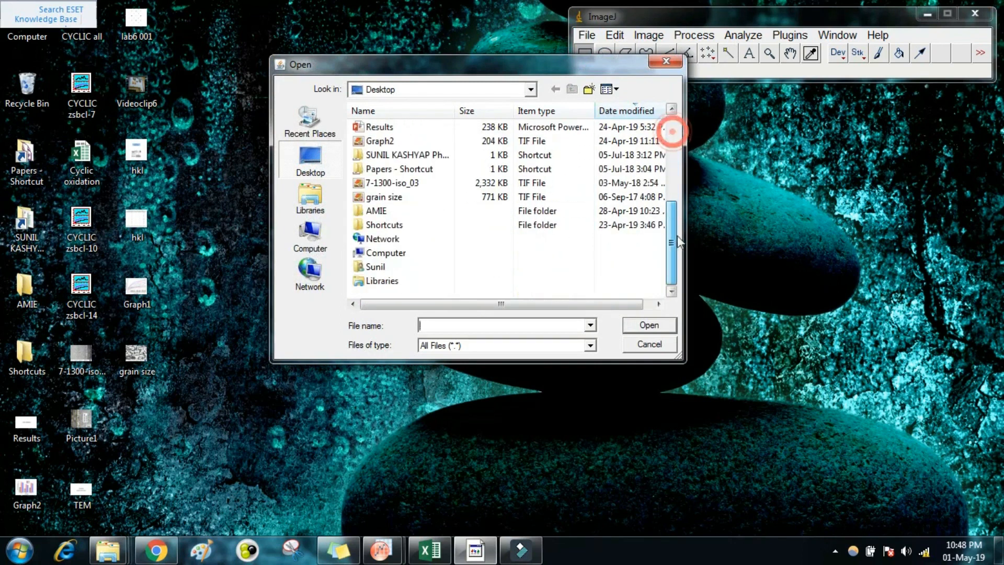
click(390, 182)
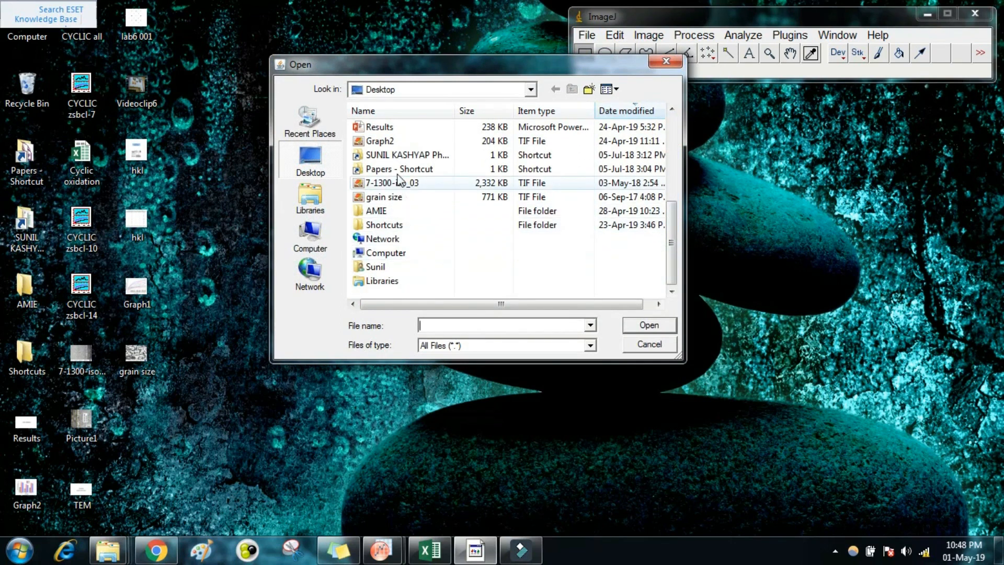
click(385, 197)
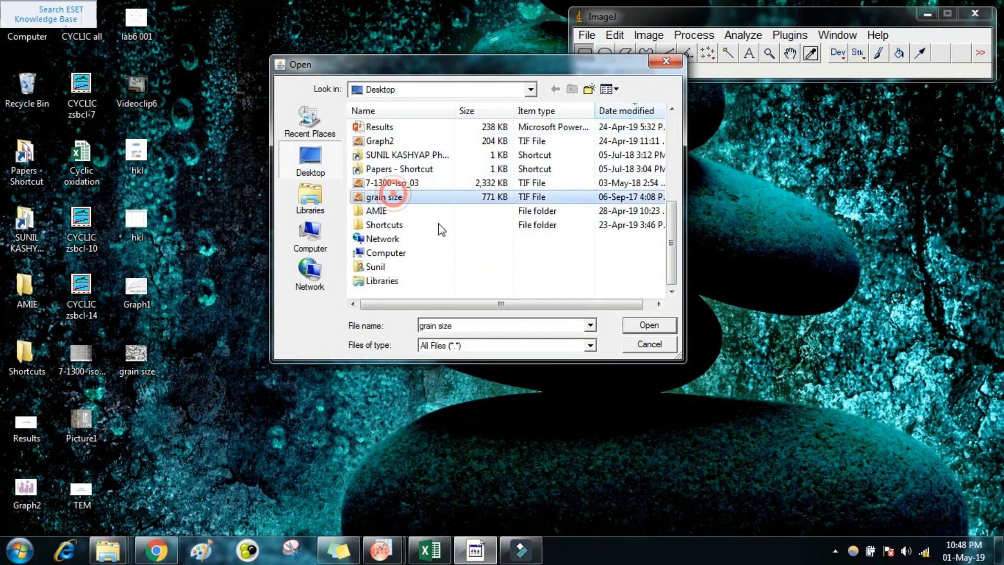
click(647, 325)
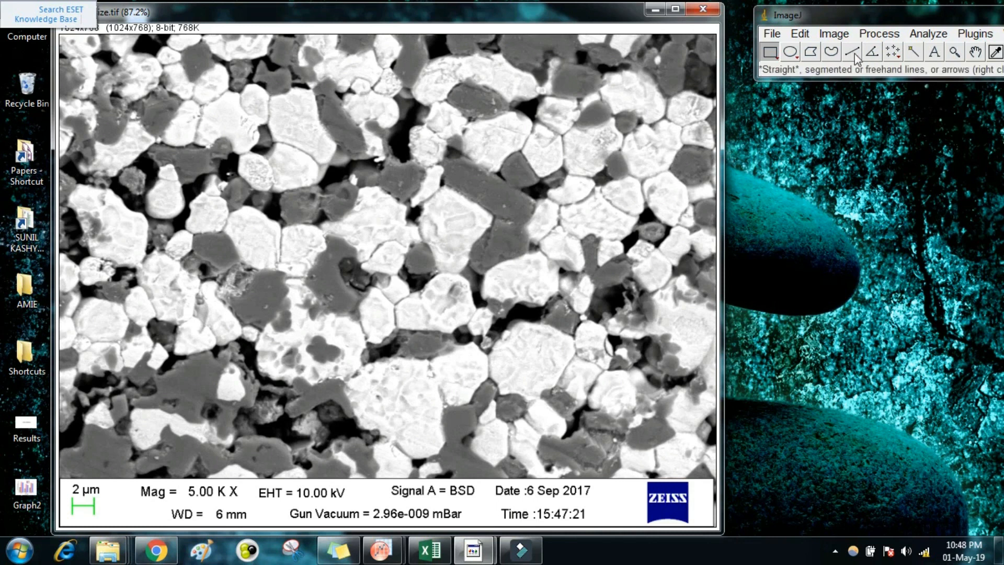
Trace the 2 µm scale bar and set the scale to known distance 2, unit micron (16.6666 px/µm)
click(852, 51)
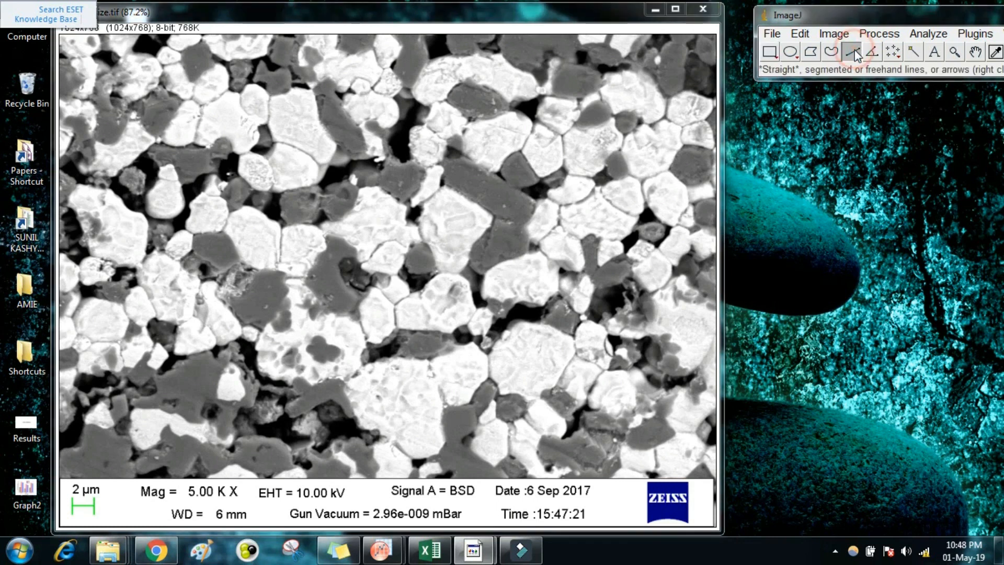
mouse_move(74, 504)
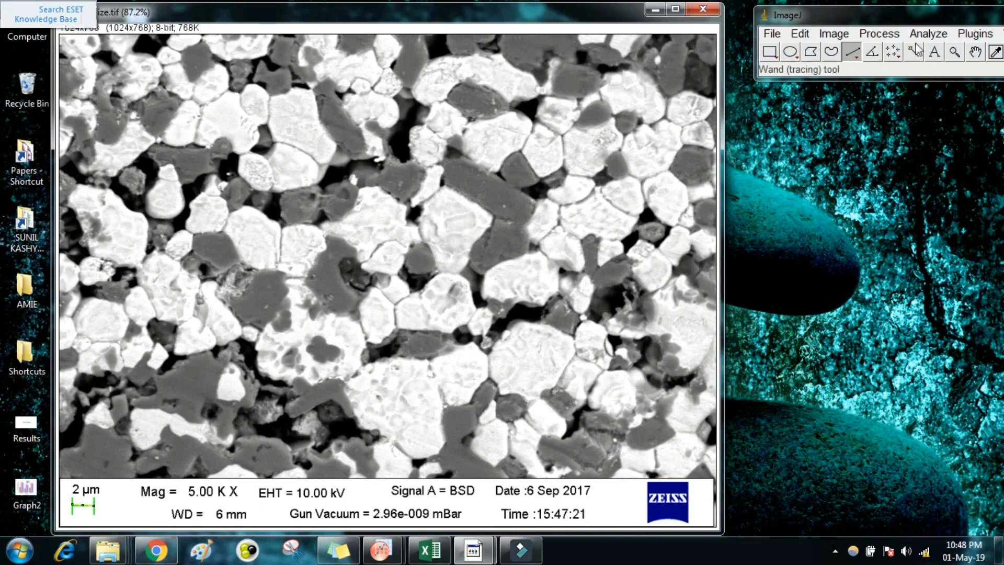
click(927, 34)
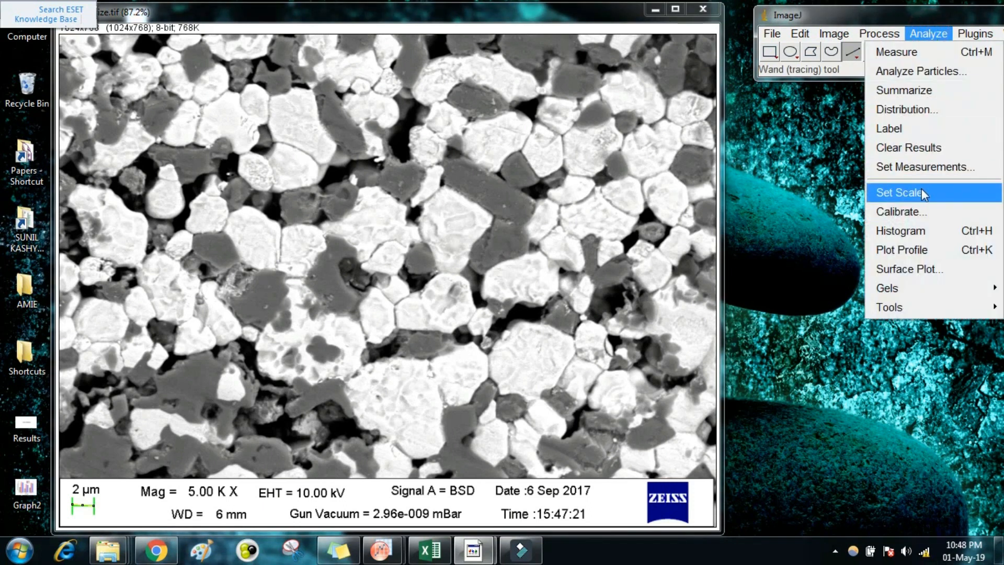
click(901, 192)
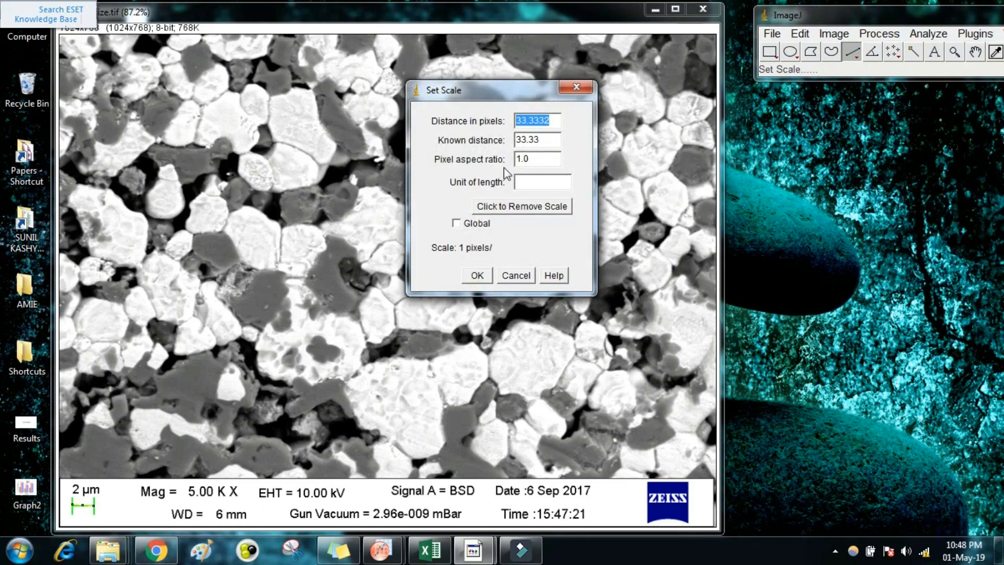
mouse_move(451, 150)
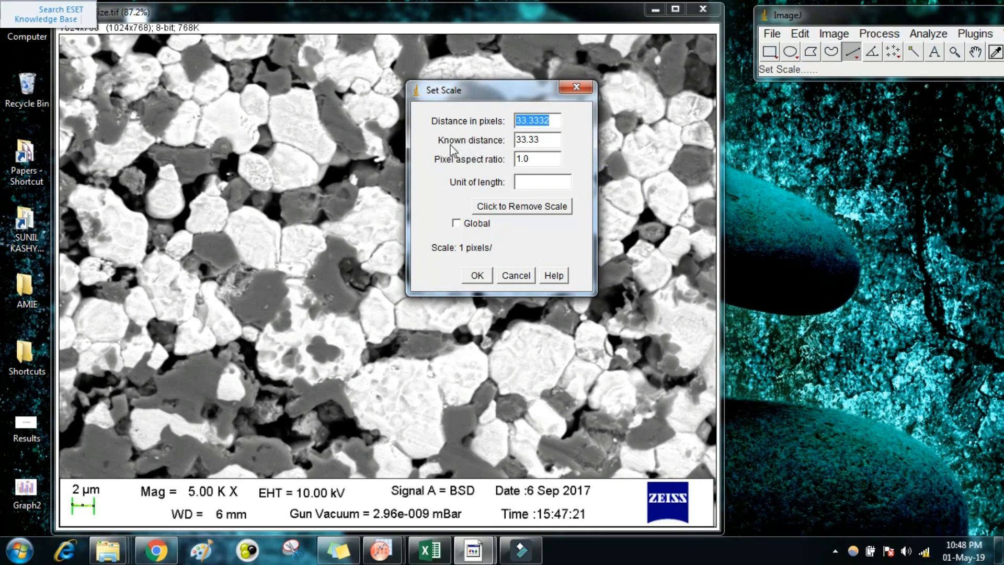
click(536, 139)
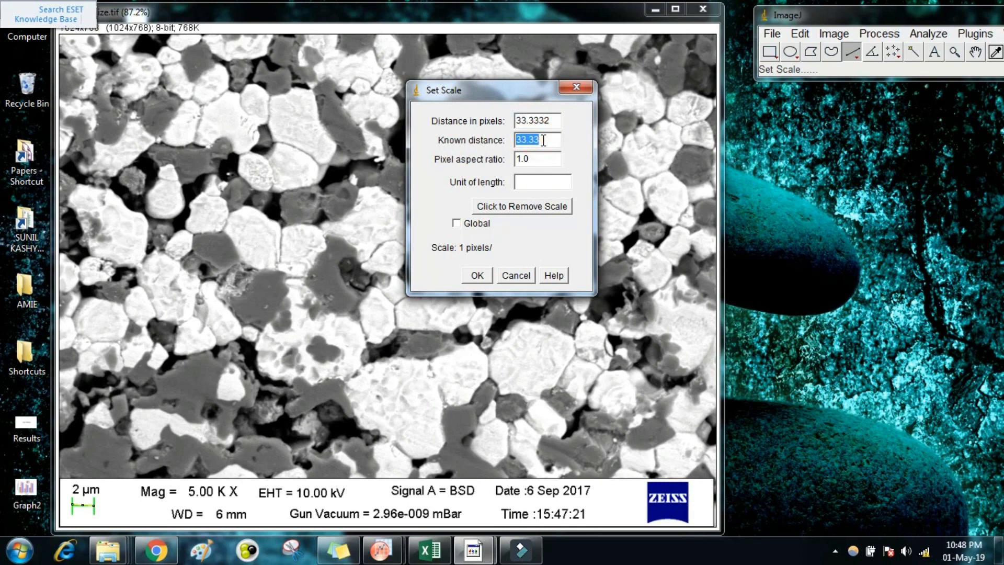
text(2)
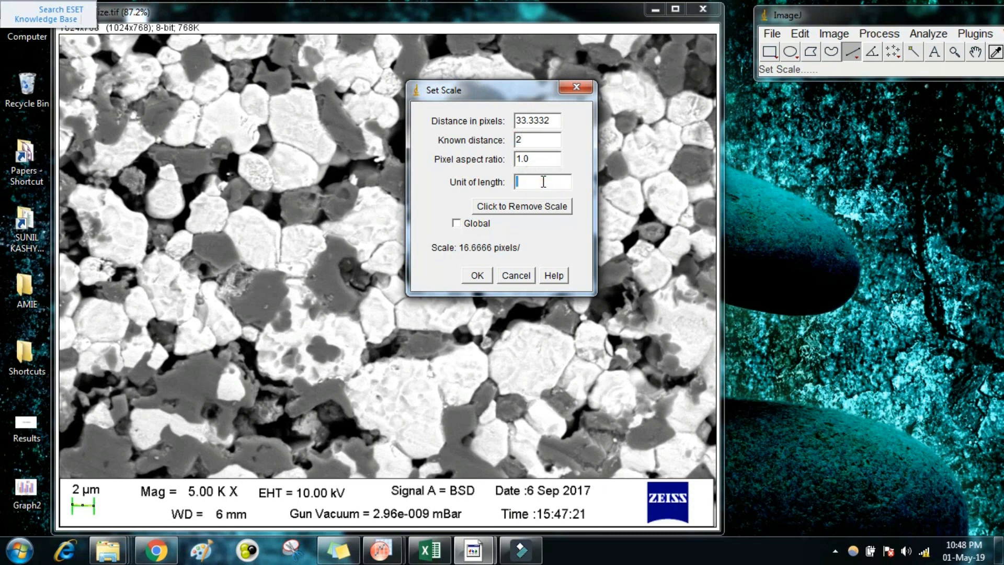
text(micr)
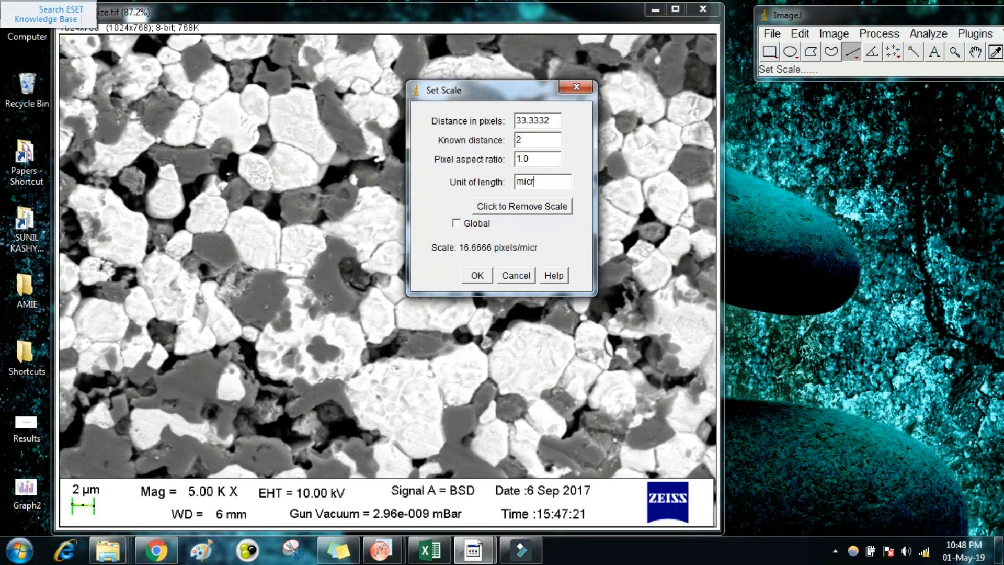
text(on)
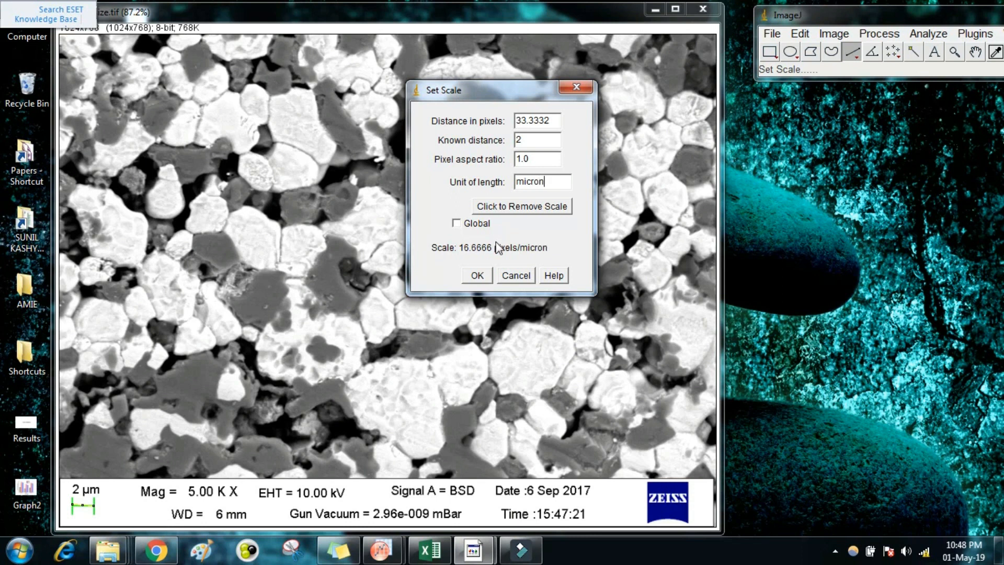
click(477, 276)
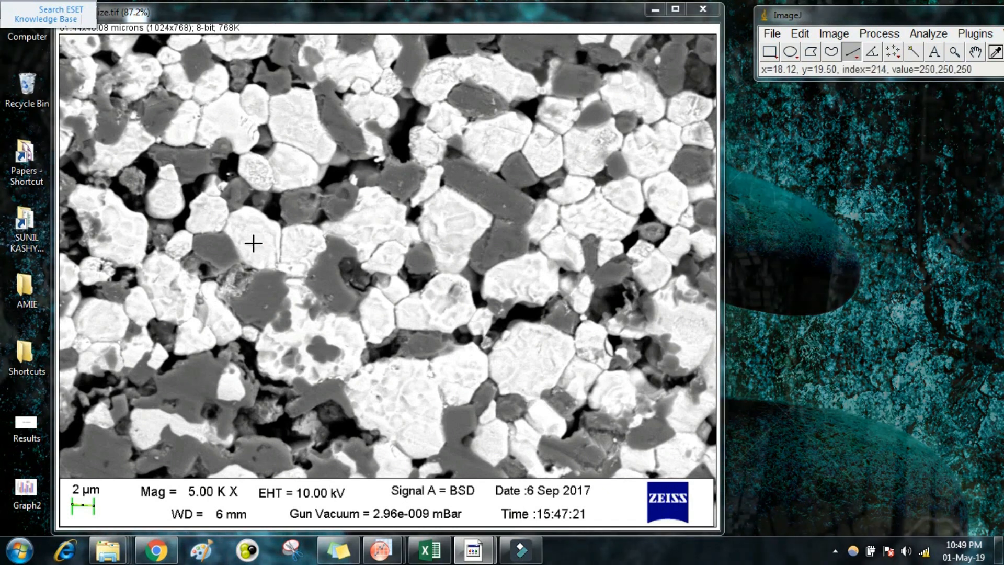
Draw a line across a row of grains and measure it, giving length 23.118 microns
drag(253, 243, 501, 242)
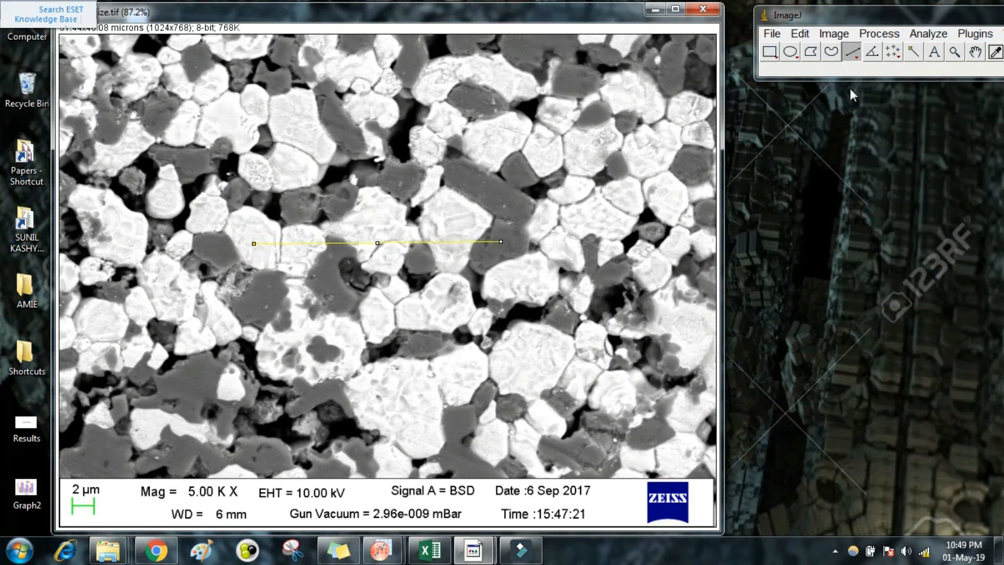
click(927, 34)
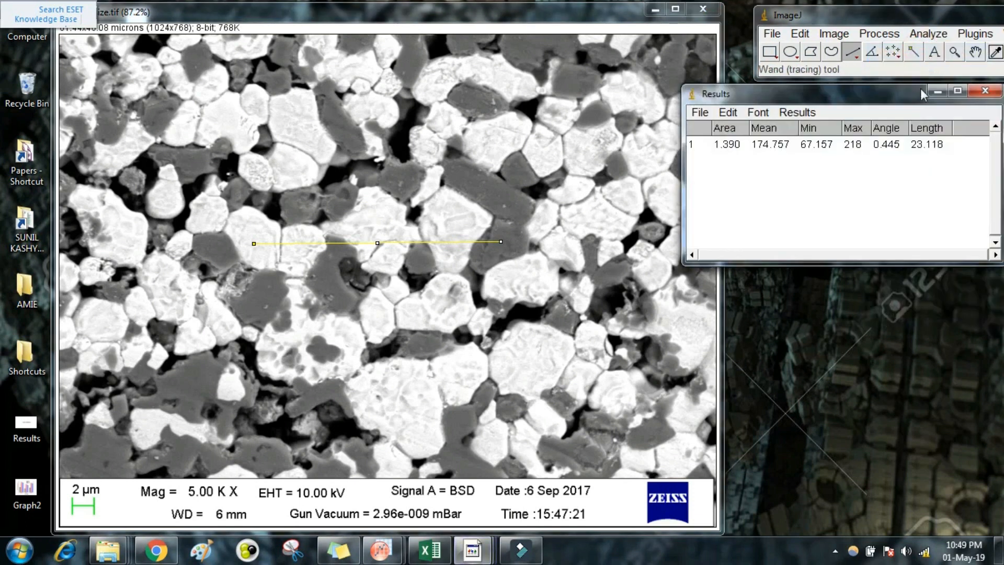
mouse_move(918, 154)
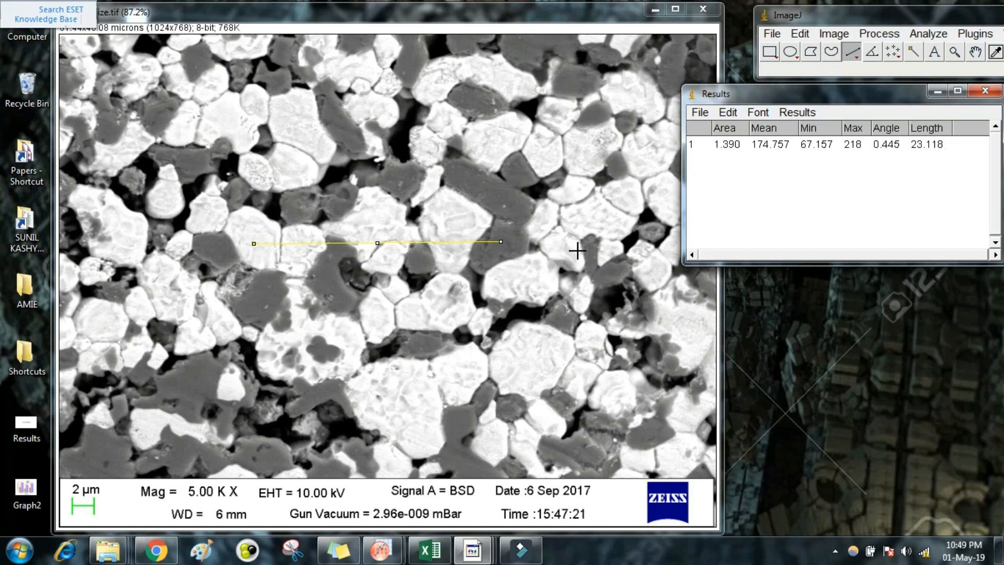
mouse_move(257, 245)
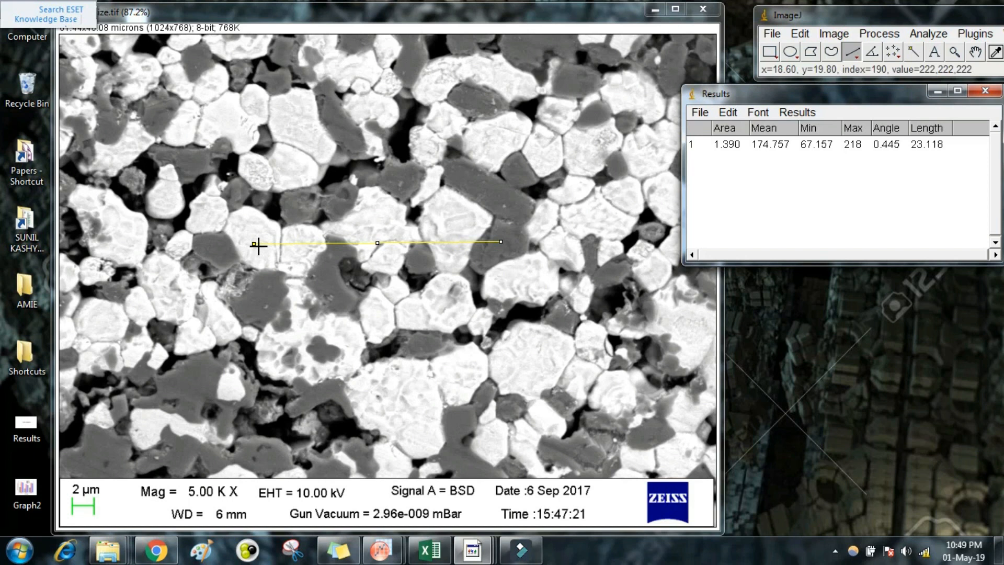
mouse_move(288, 243)
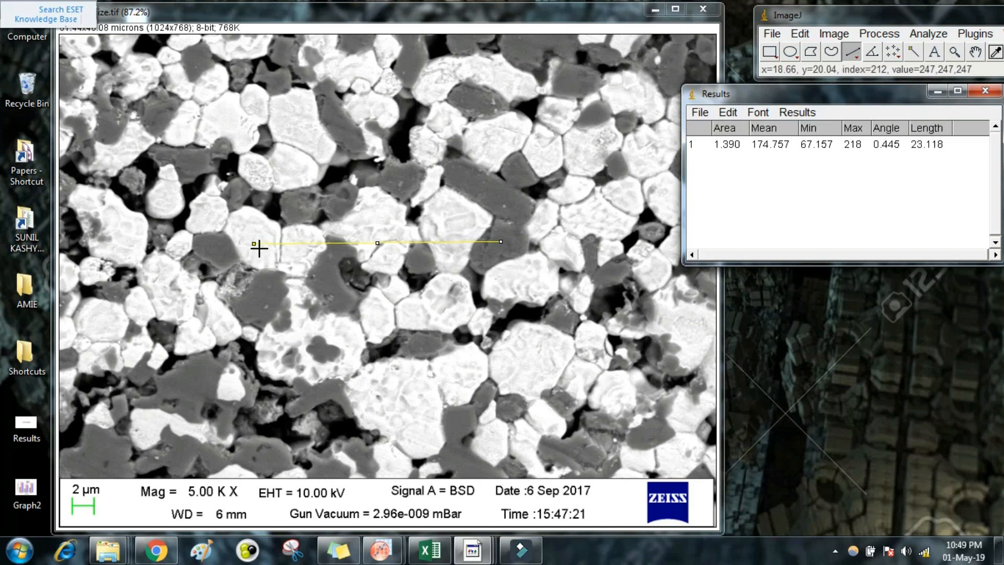
mouse_move(336, 248)
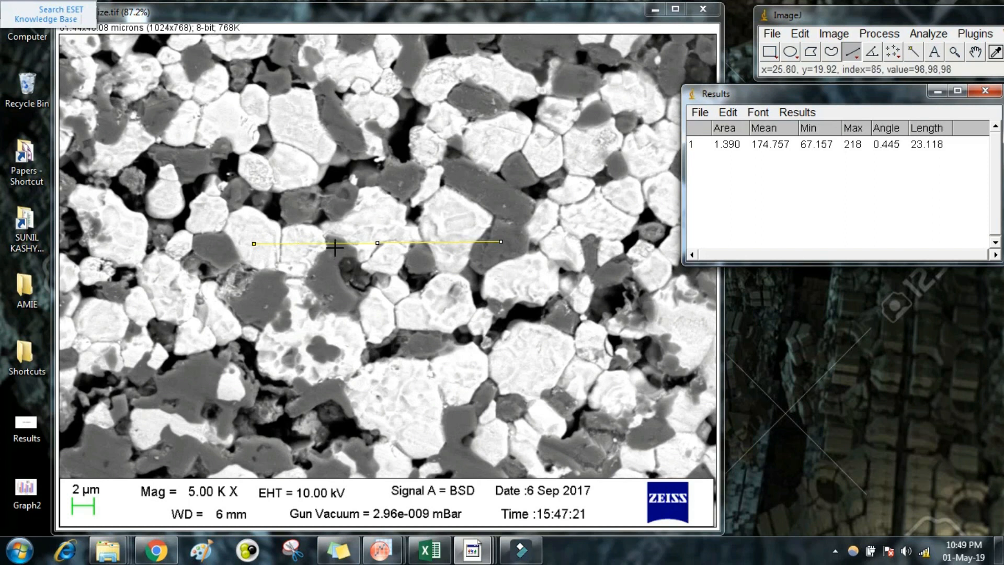
mouse_move(393, 238)
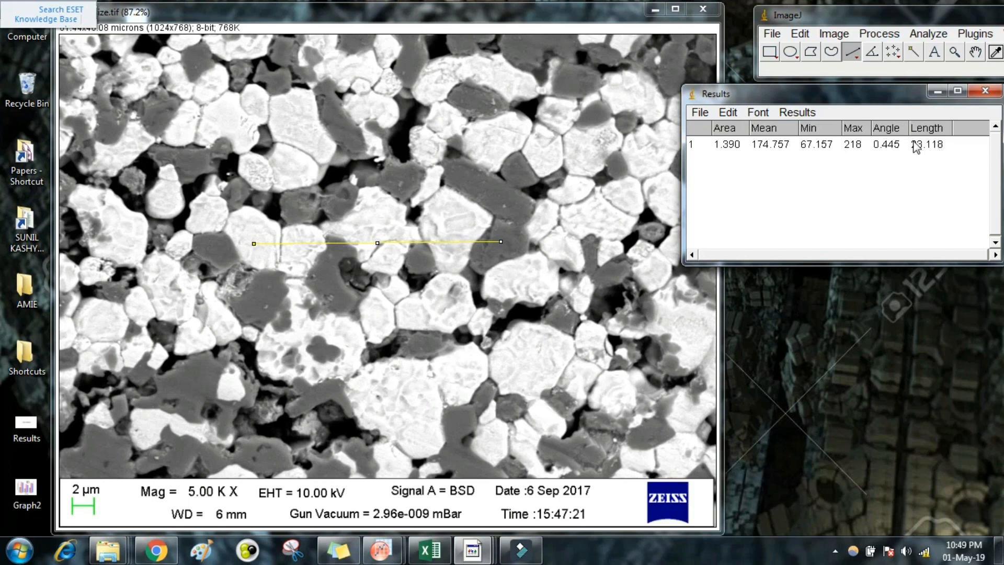
mouse_move(922, 149)
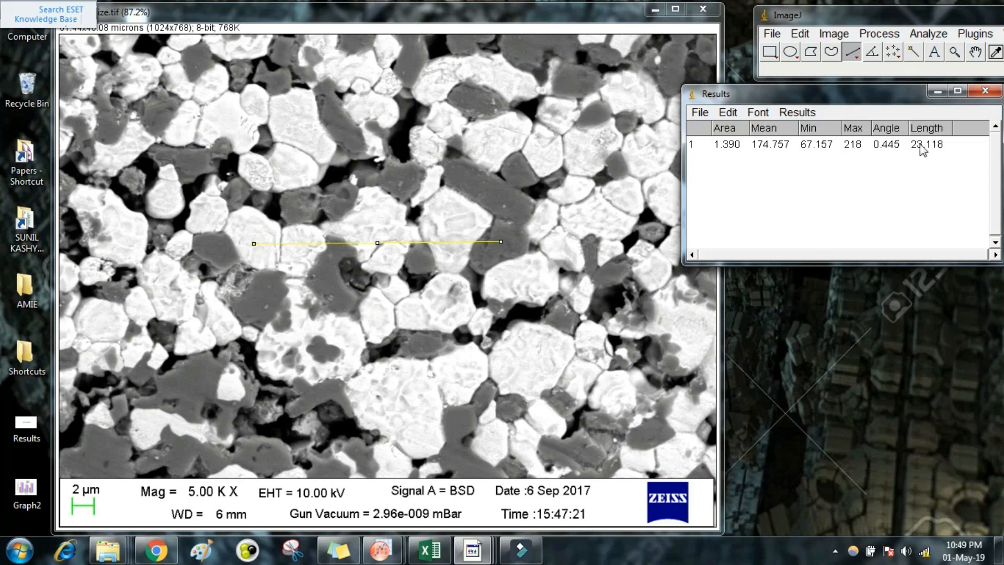
mouse_move(935, 160)
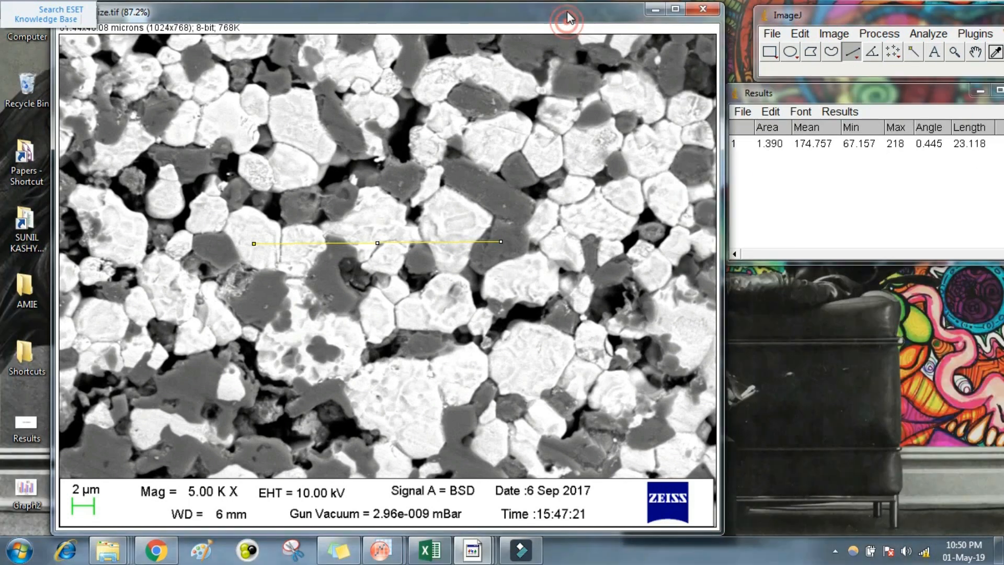
mouse_move(608, 149)
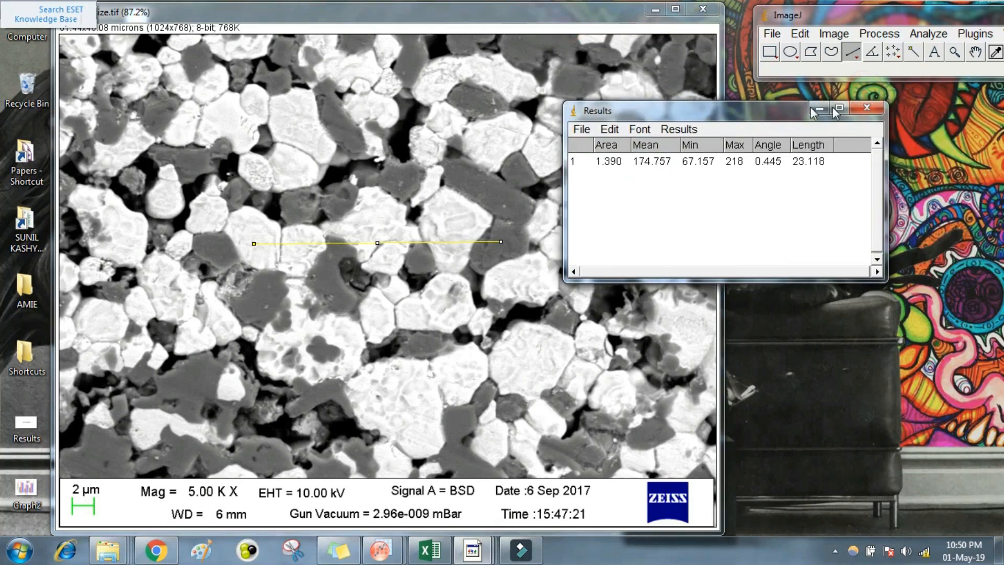
Close the Results table, discarding its single measurement unsaved
click(865, 108)
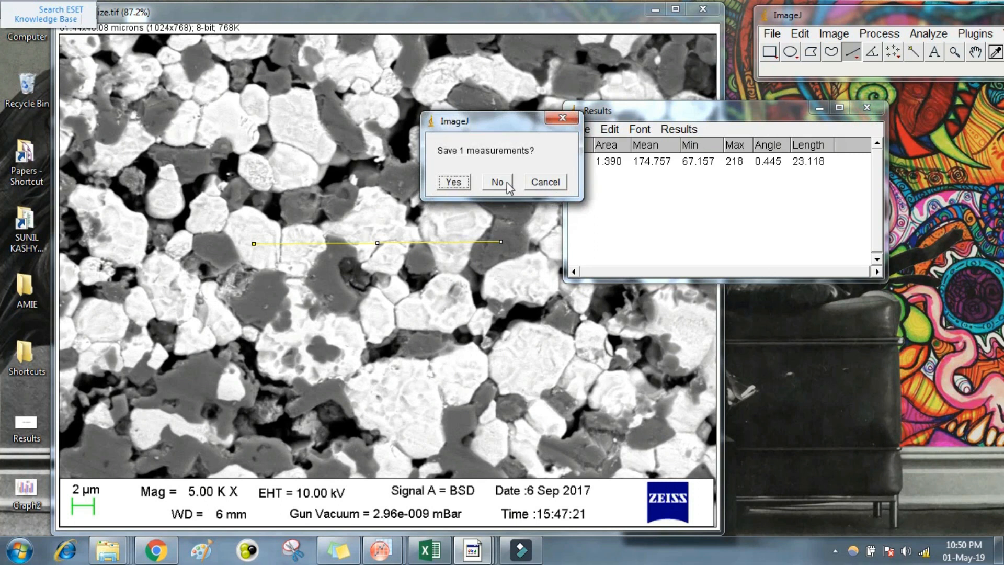
click(496, 182)
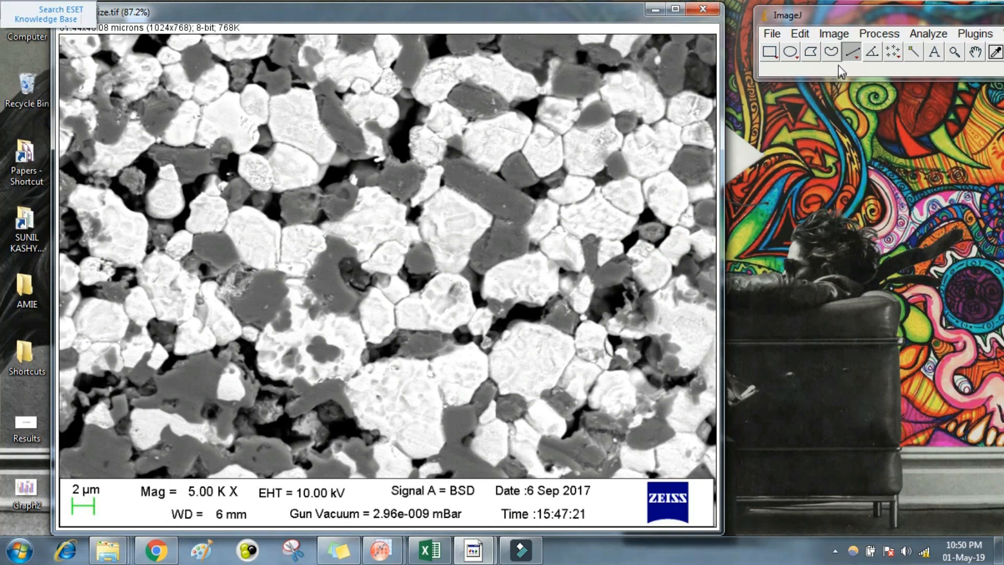
mouse_move(833, 52)
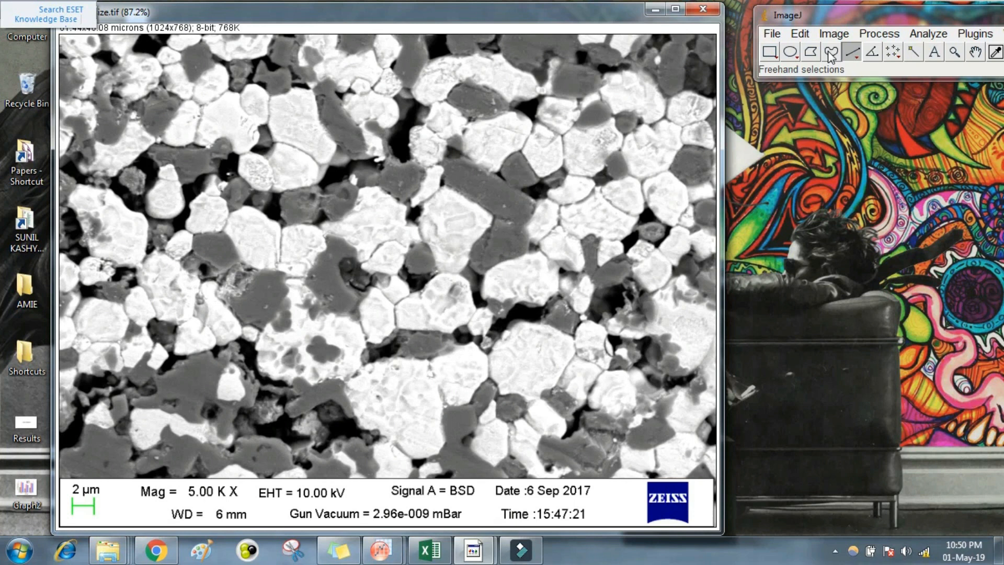
mouse_move(536, 121)
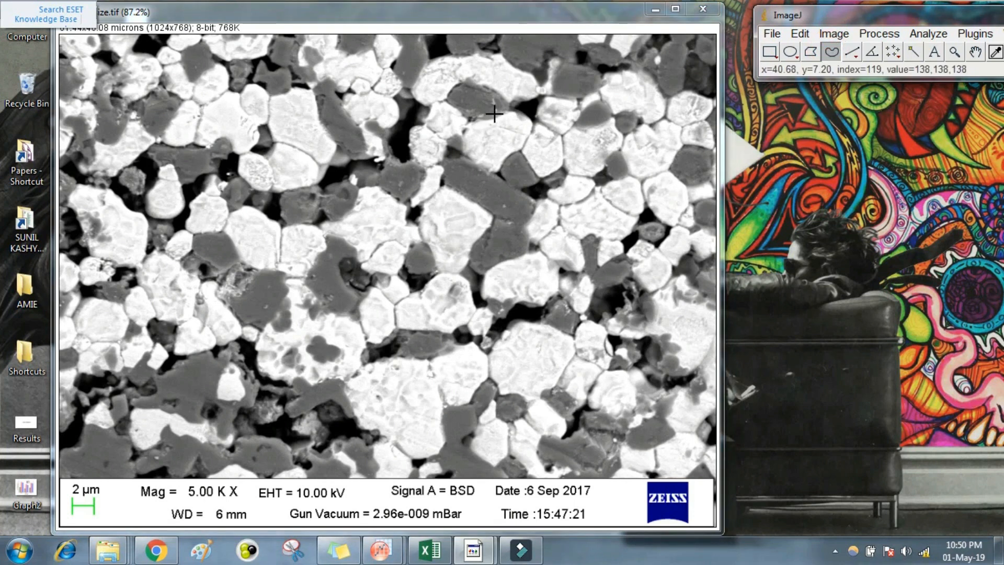
mouse_move(474, 125)
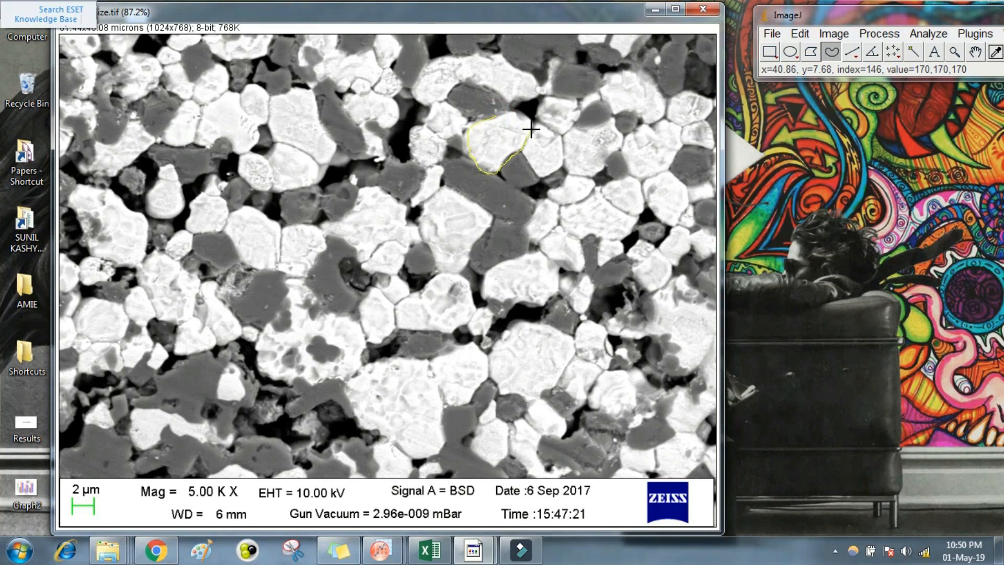
mouse_move(495, 116)
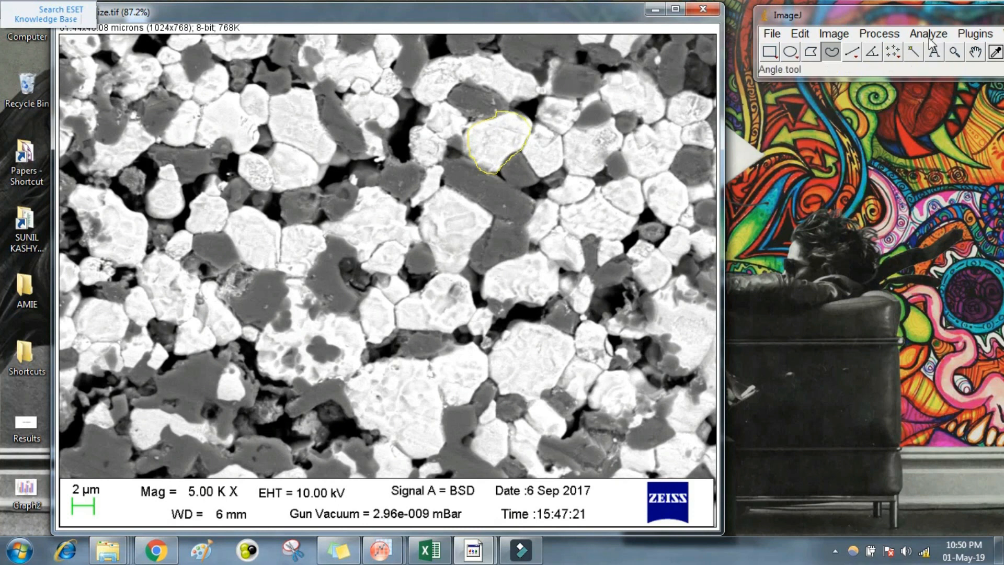
Measure the traced bright grain (area 23.263, mean 198.095) and move the Results table beside the image
click(927, 33)
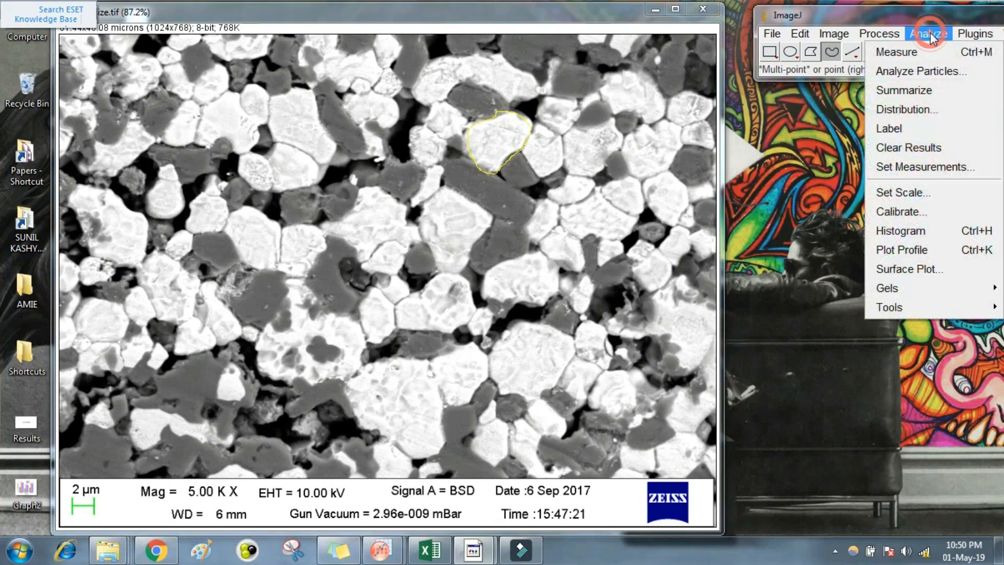
click(896, 51)
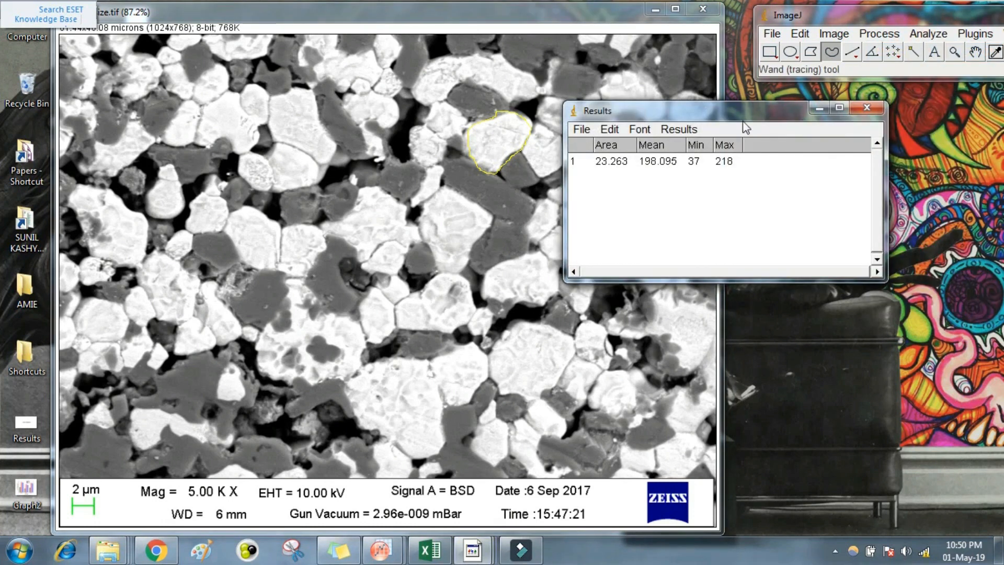
drag(597, 111, 758, 93)
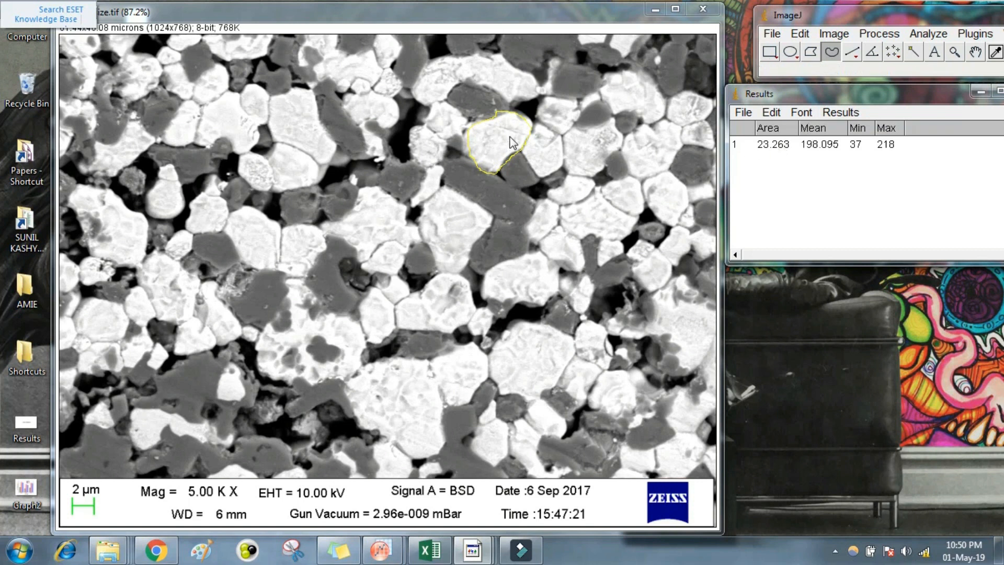
mouse_move(540, 273)
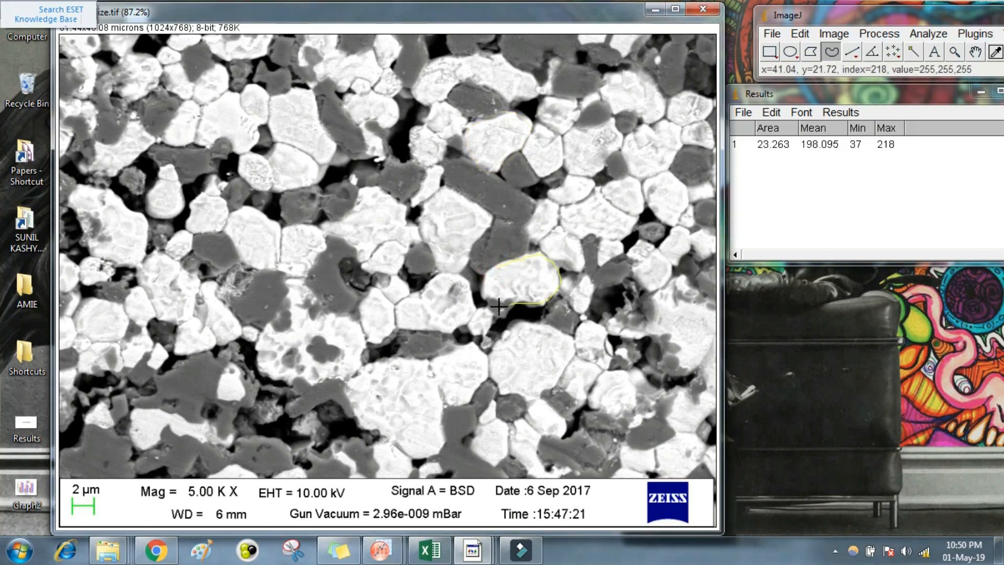
Measure the second outlined grain, adding row 2 with area 26.593
click(928, 33)
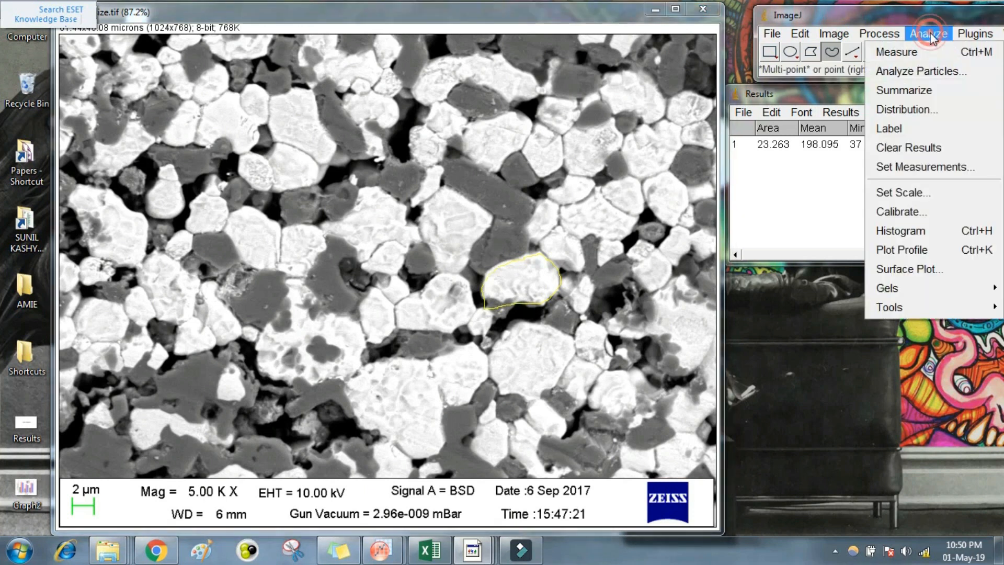
click(895, 52)
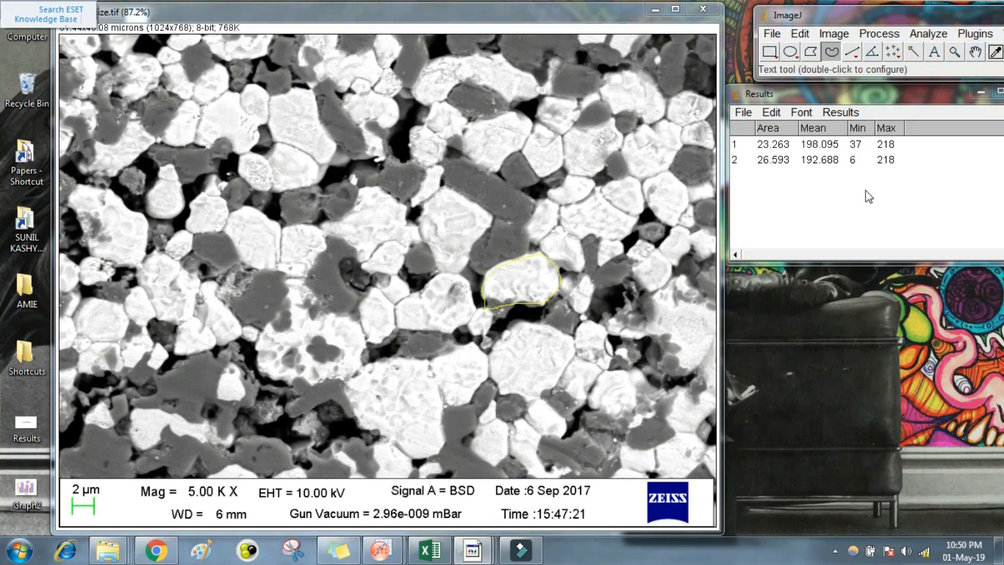
mouse_move(830, 171)
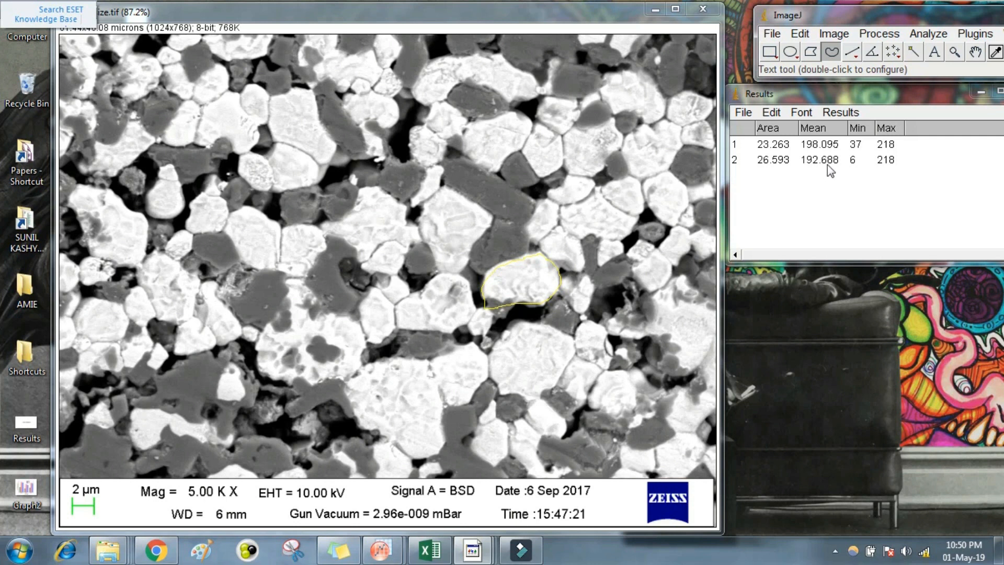
mouse_move(322, 135)
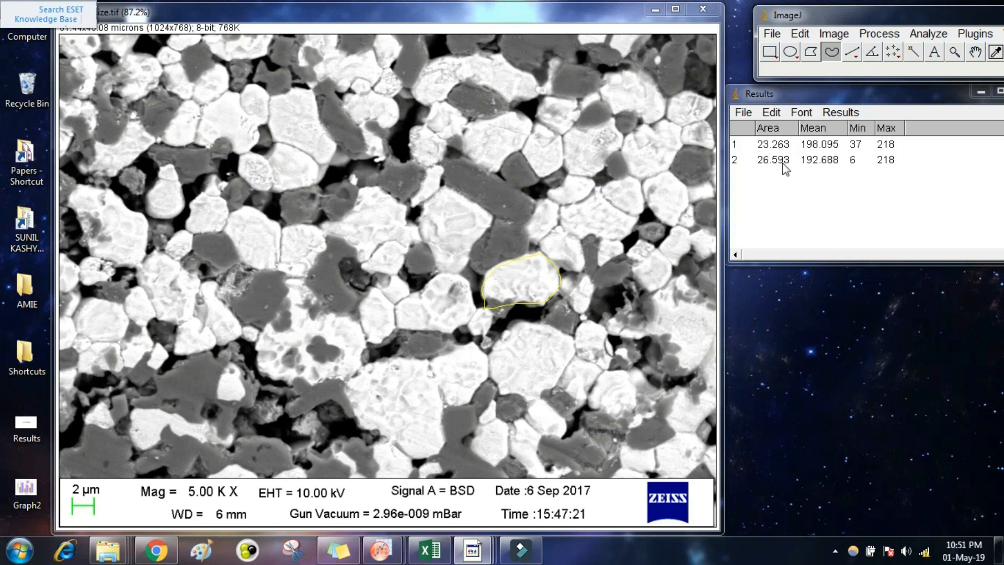
mouse_move(561, 213)
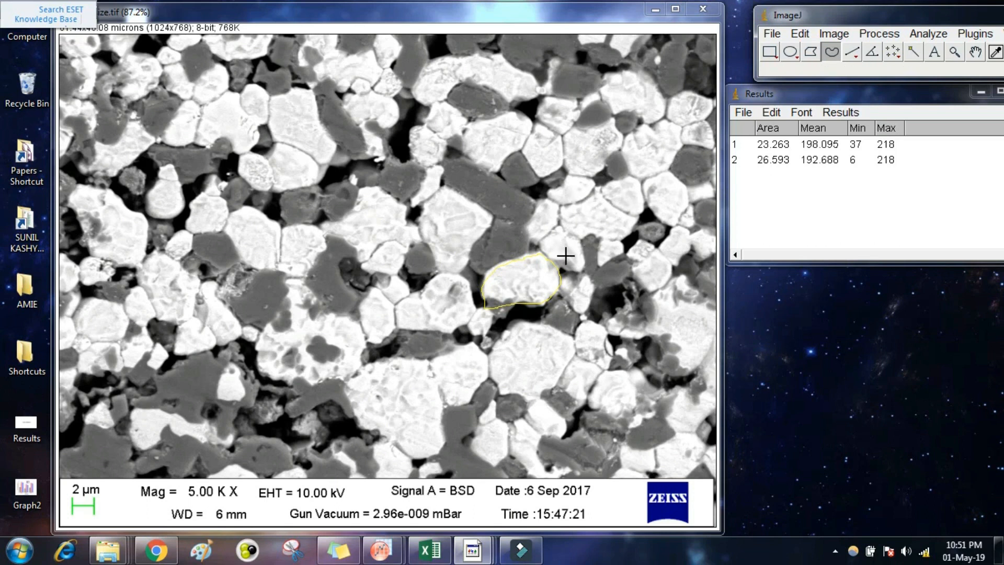
mouse_move(550, 221)
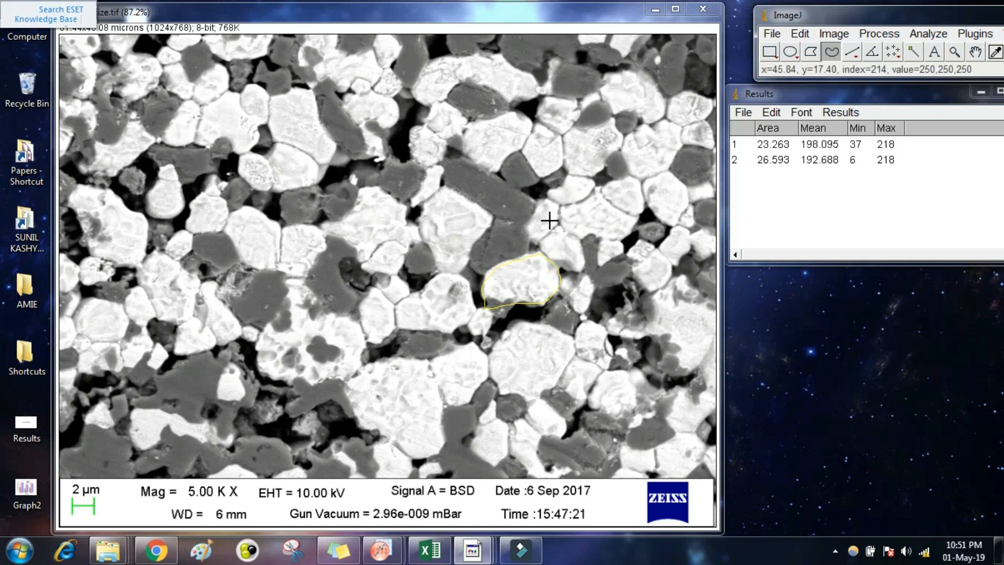
mouse_move(564, 244)
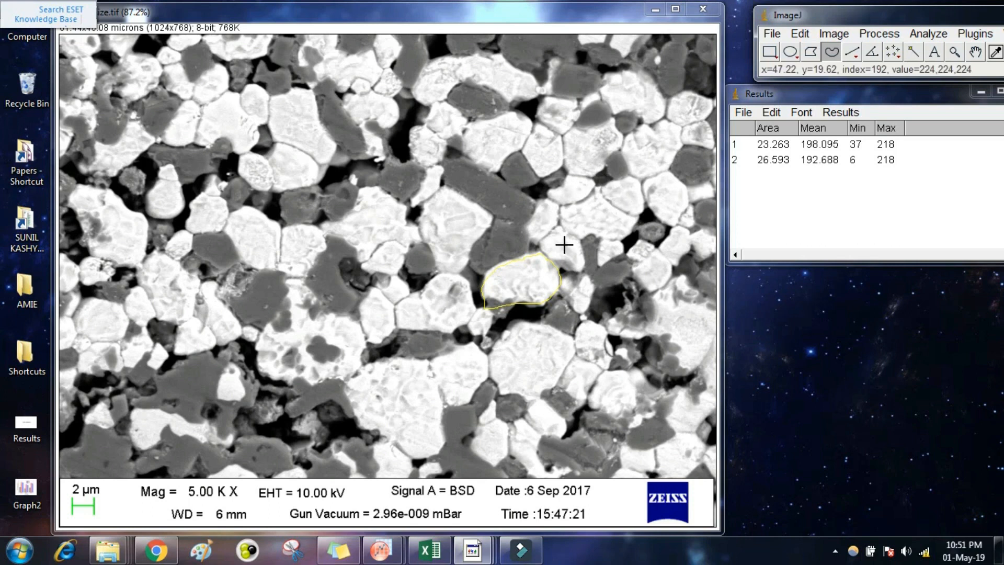
mouse_move(574, 227)
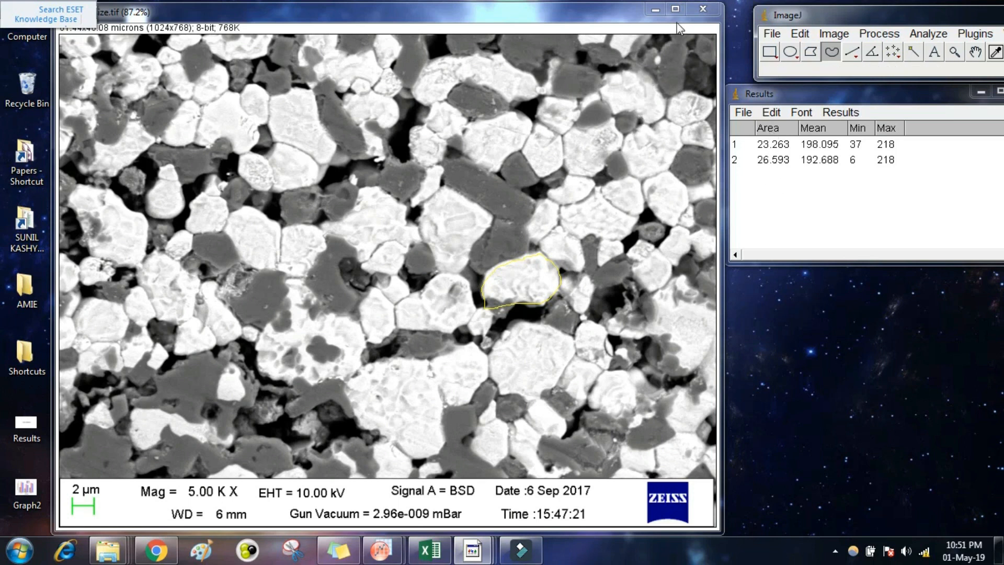
mouse_move(620, 79)
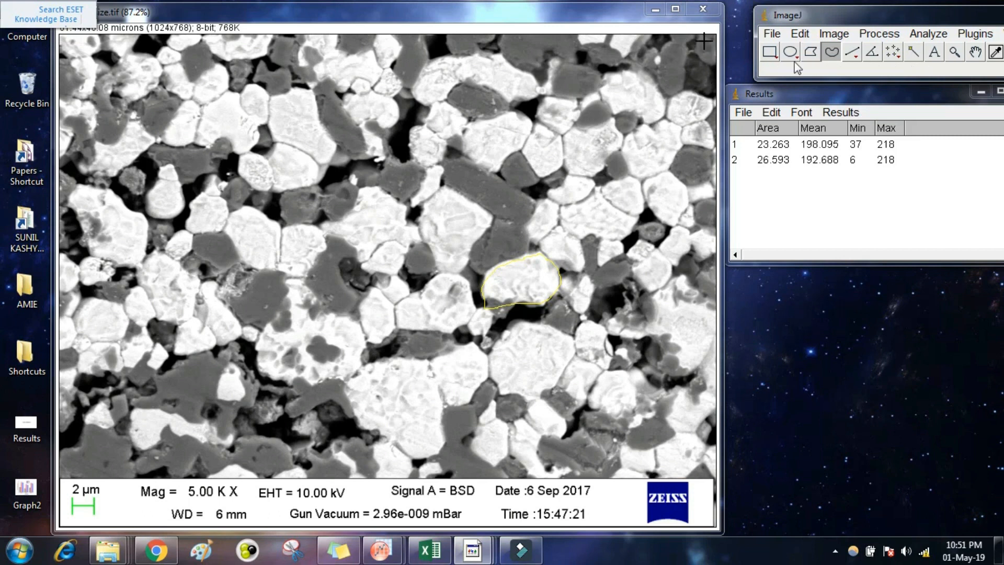
Close the Results table, discarding both grain measurements unsaved
click(921, 108)
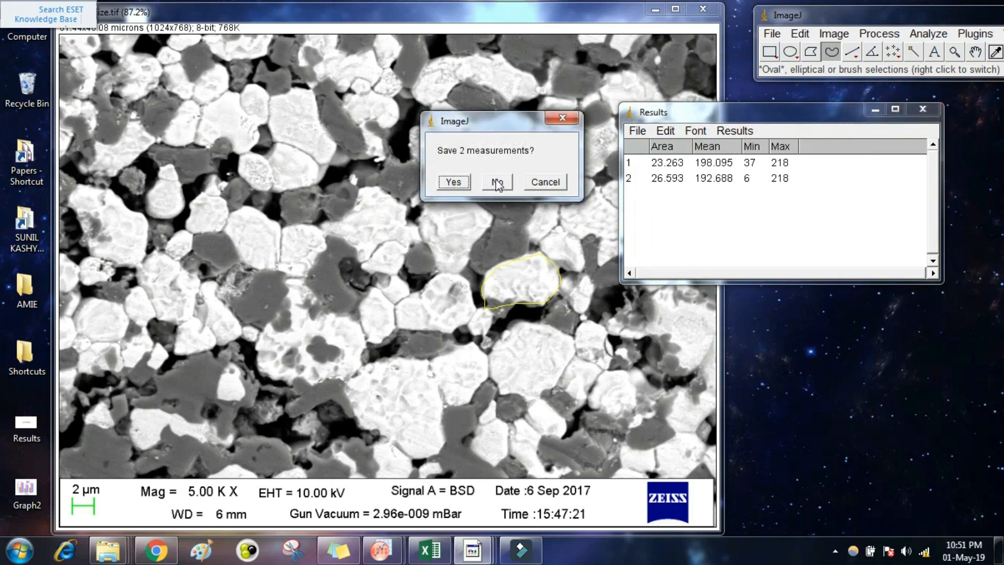
click(496, 182)
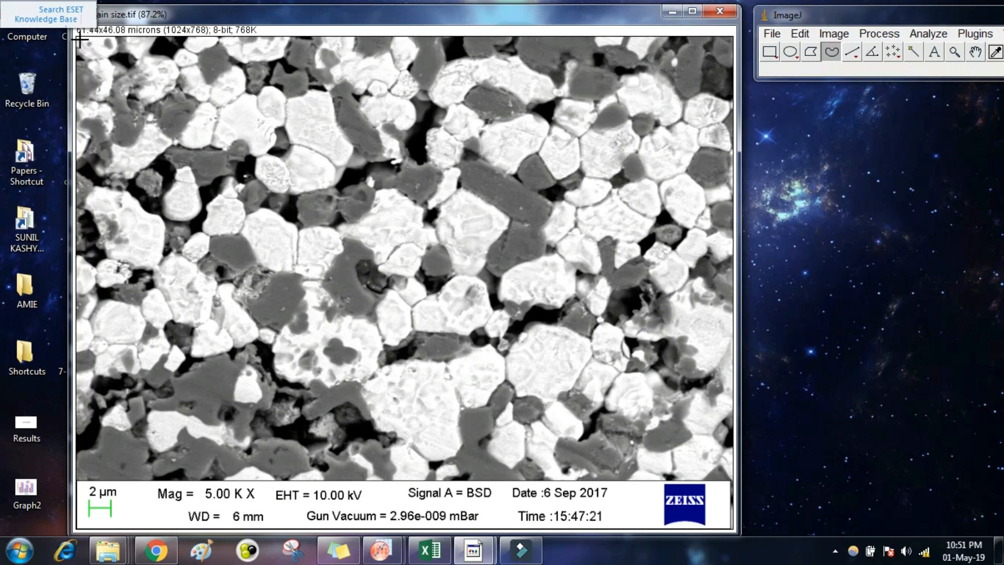
mouse_move(116, 76)
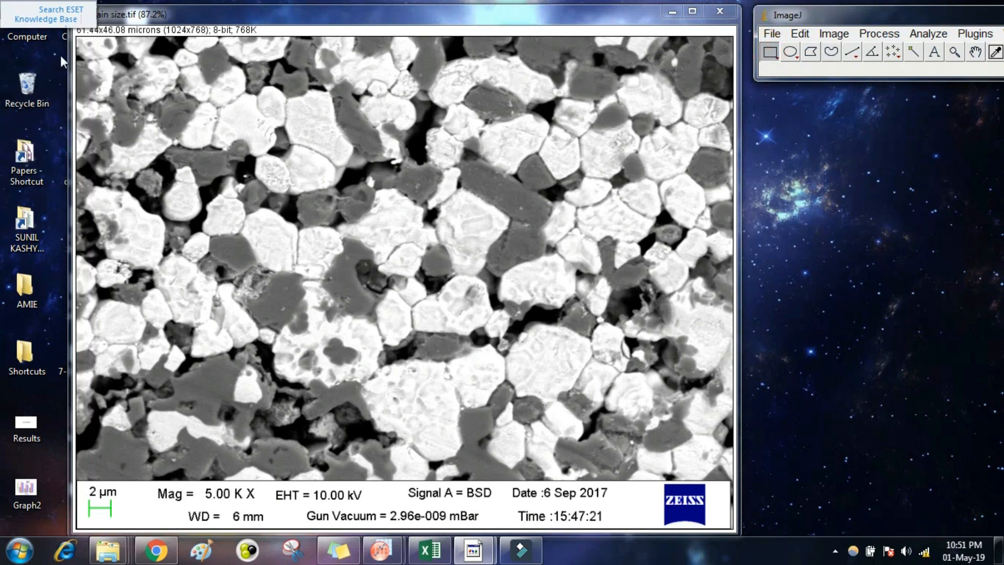
Duplicate the grain area above the data bar as grain size-1.tif
drag(82, 37, 122, 119)
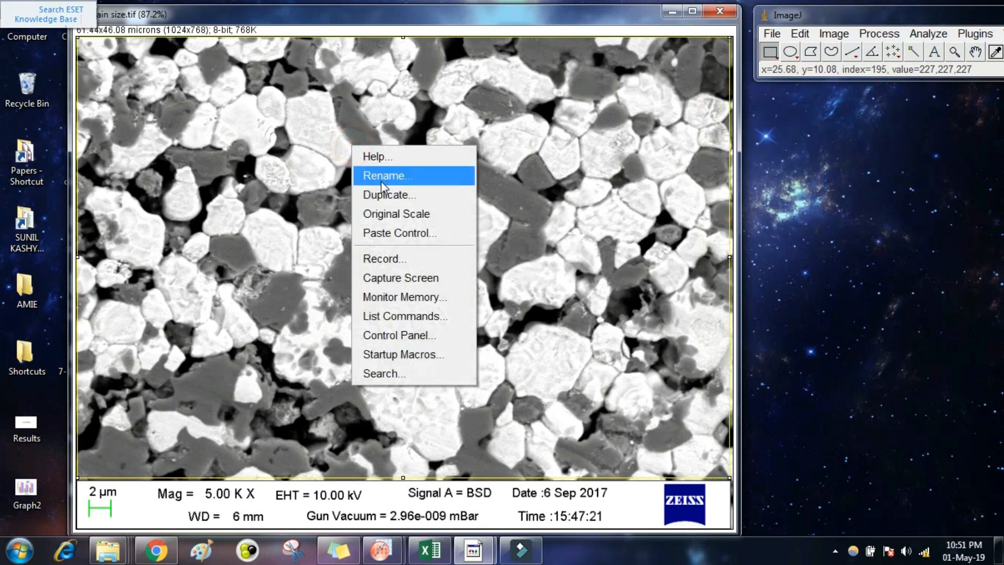
click(389, 194)
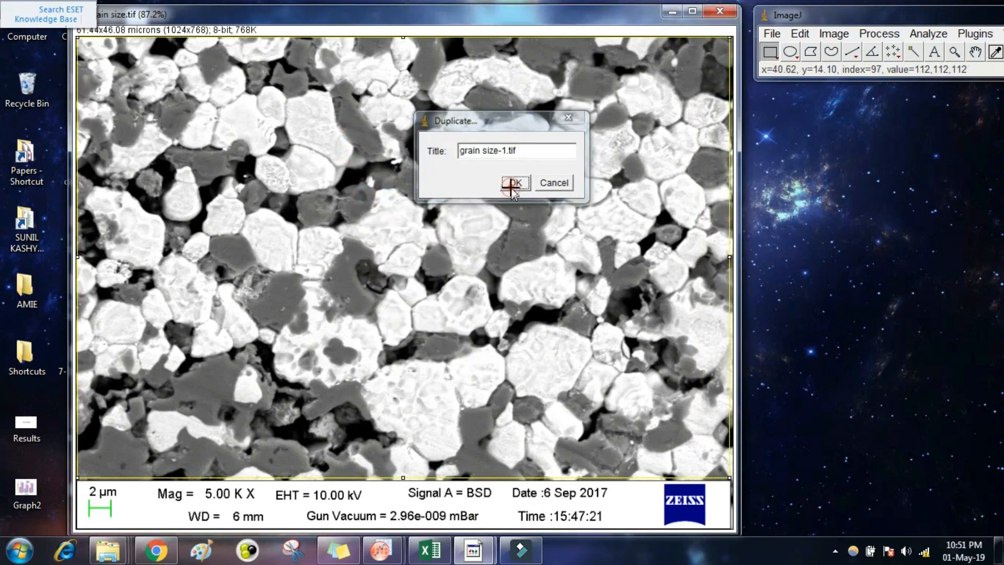
click(515, 183)
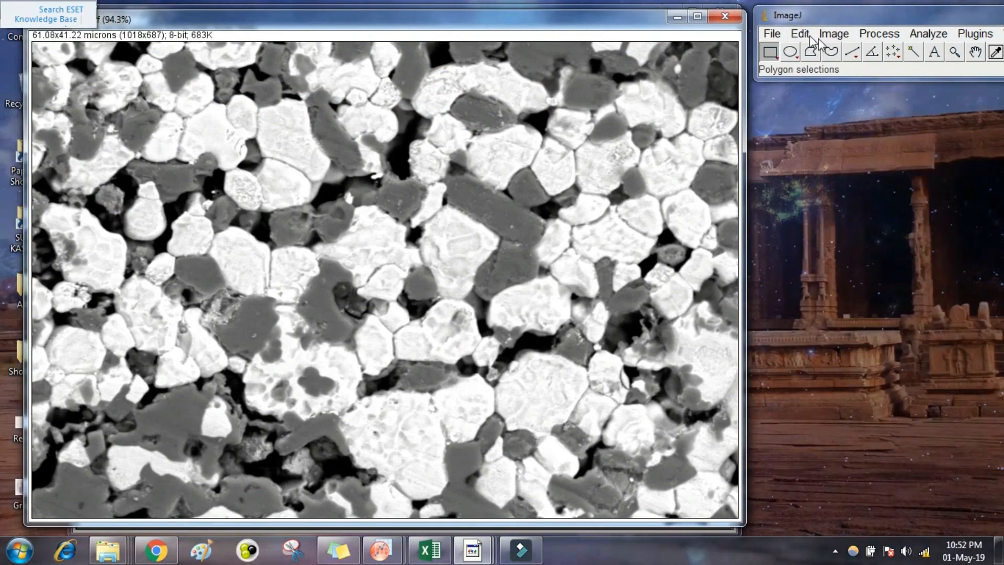
Apply a threshold to the duplicate, highlighting dark phases in red at 47.10% coverage
click(833, 33)
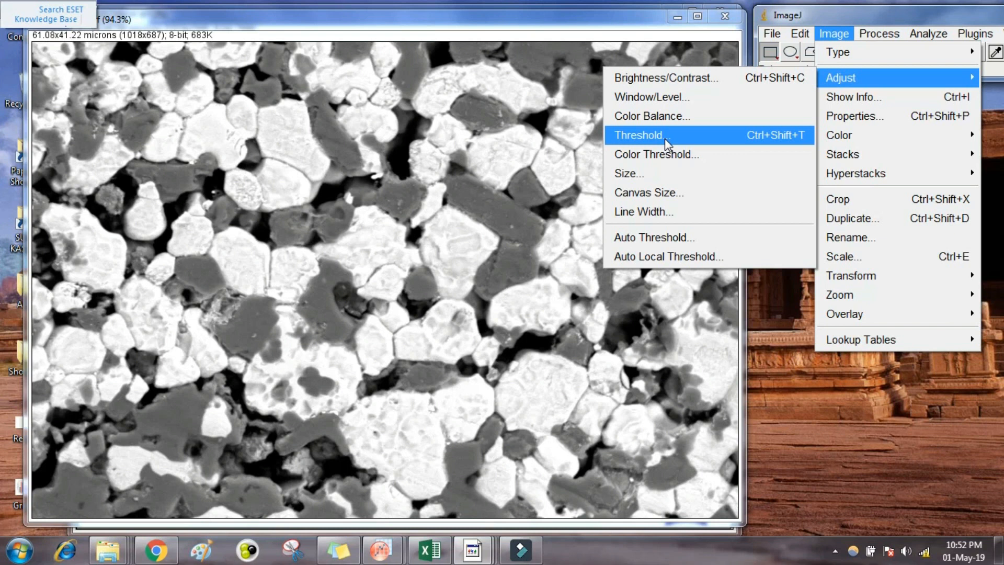
click(636, 135)
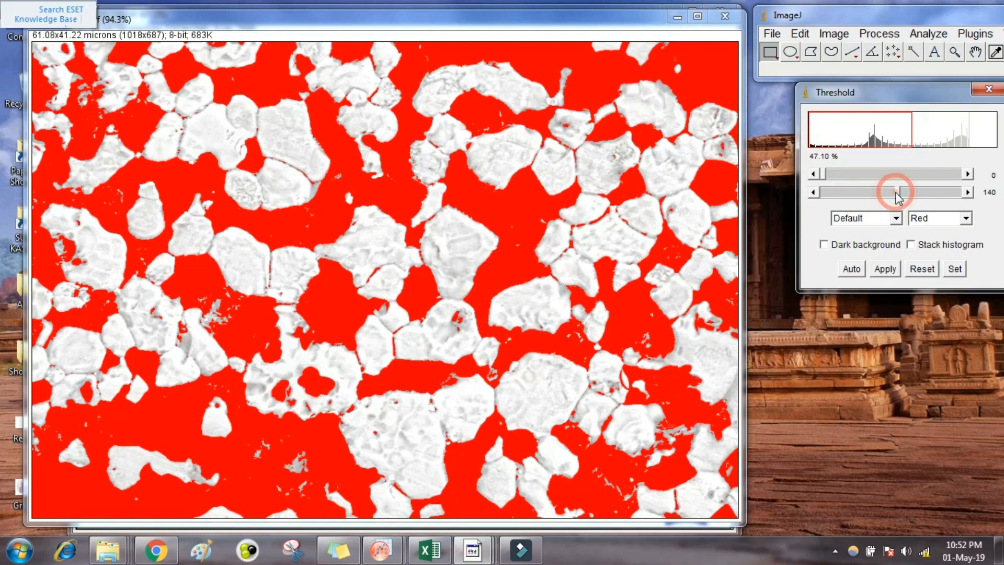
Drag the upper threshold slider to 18 so only the darkest pores (4.97%) are marked
drag(895, 191, 844, 191)
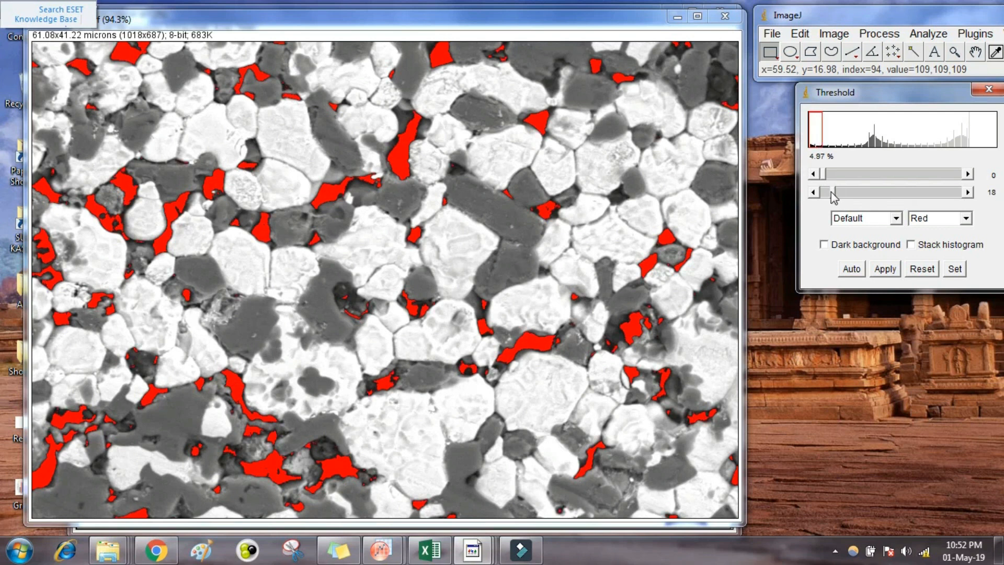
mouse_move(550, 134)
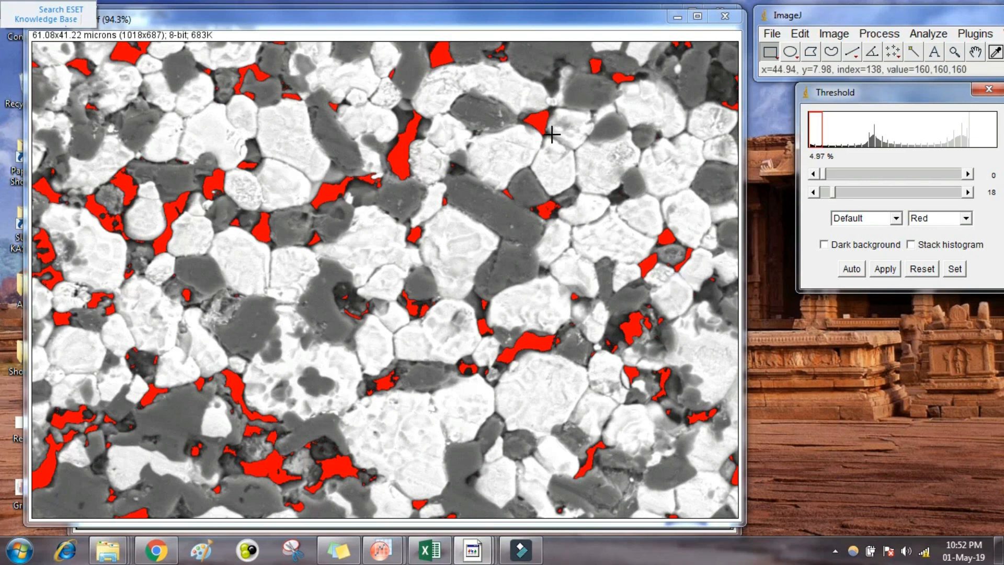
mouse_move(547, 123)
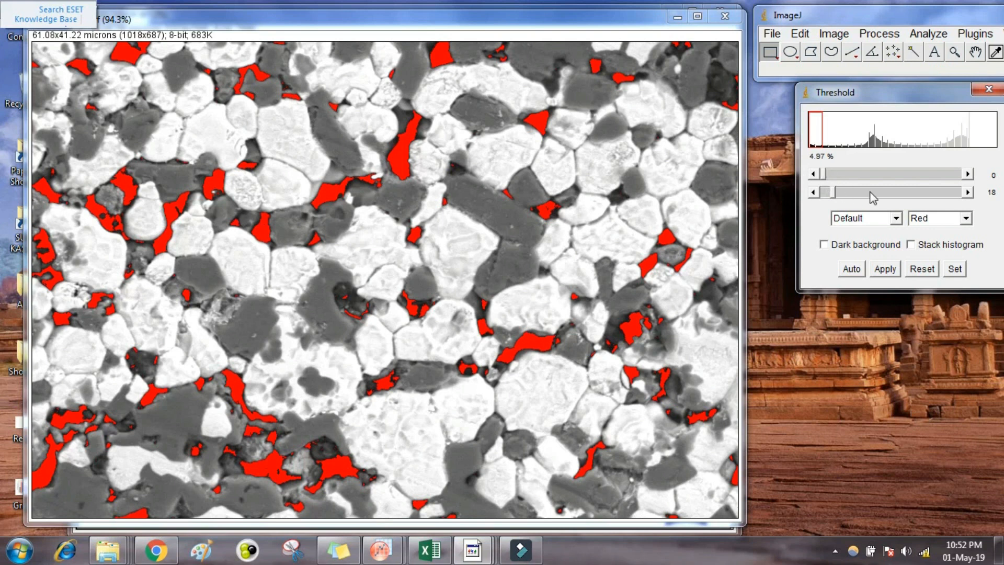
mouse_move(832, 197)
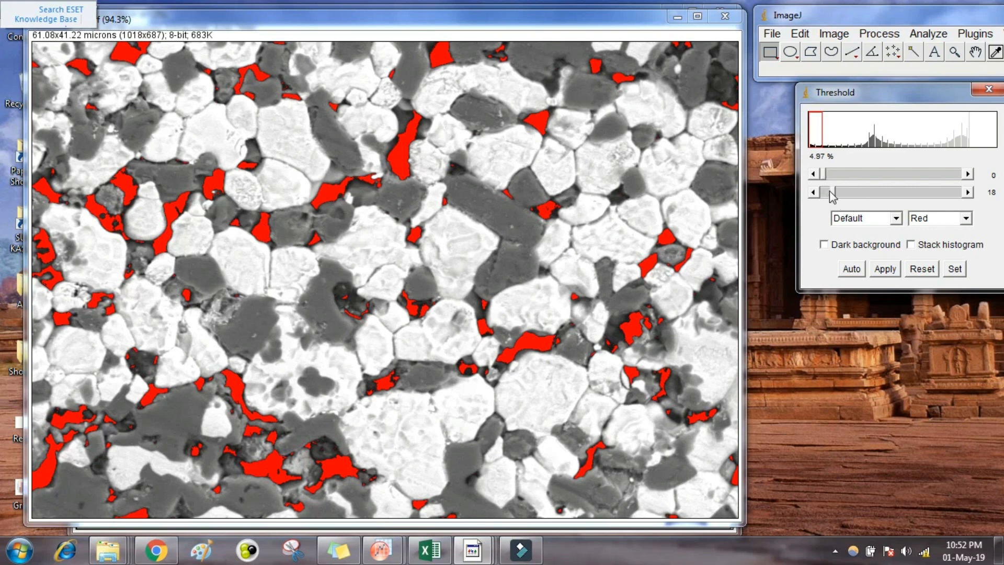
Widen the upper threshold to 133 so red covers the dark phase and pores at 45.75%
drag(829, 191, 842, 191)
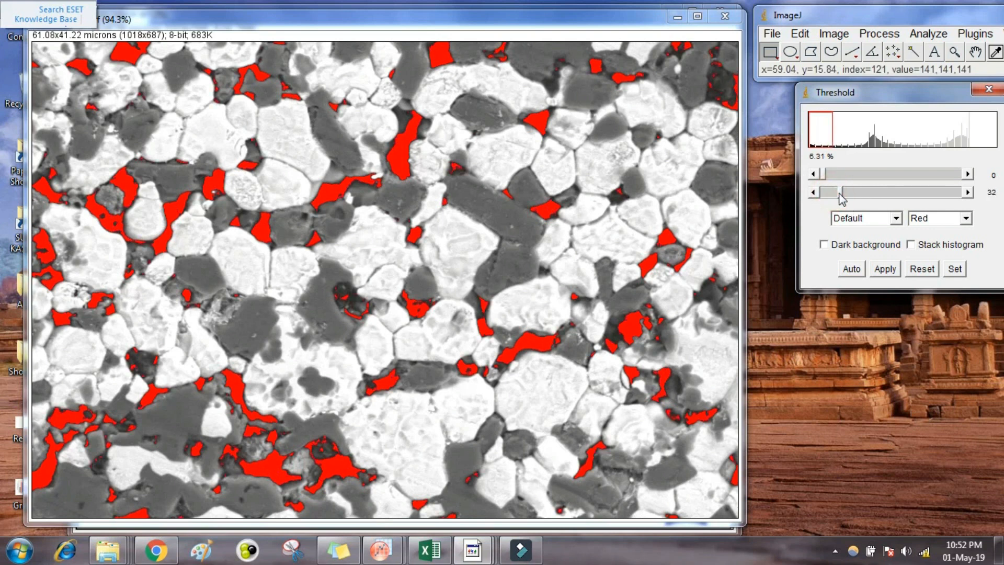
drag(835, 191, 878, 192)
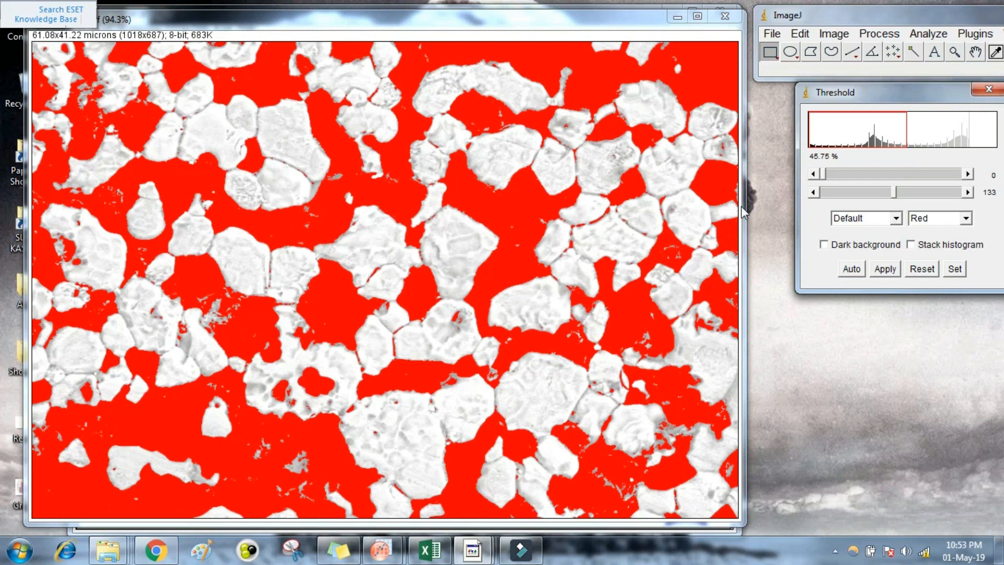
mouse_move(670, 222)
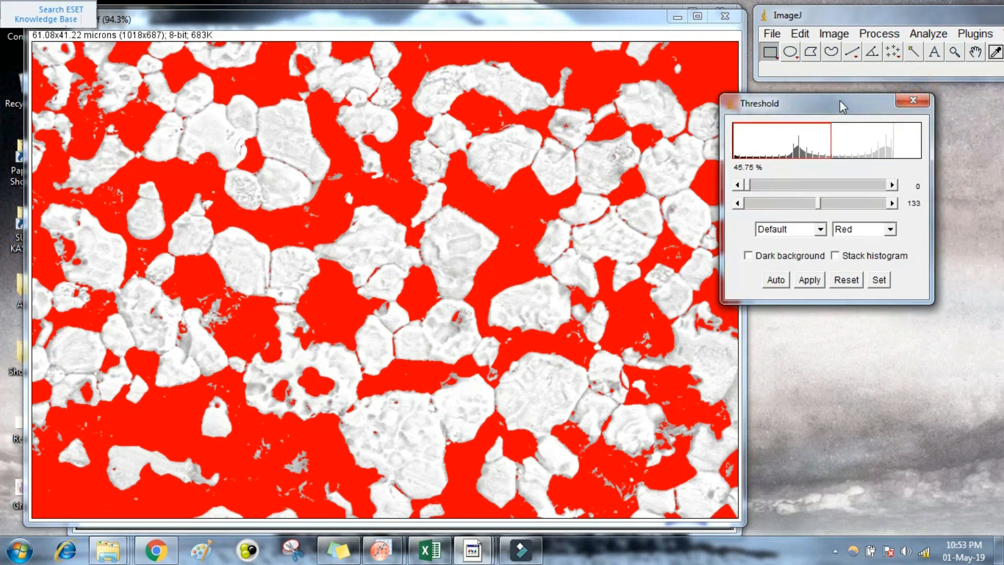
Close the Threshold dialog, keeping the 45.75% red overlay on the duplicate
click(912, 100)
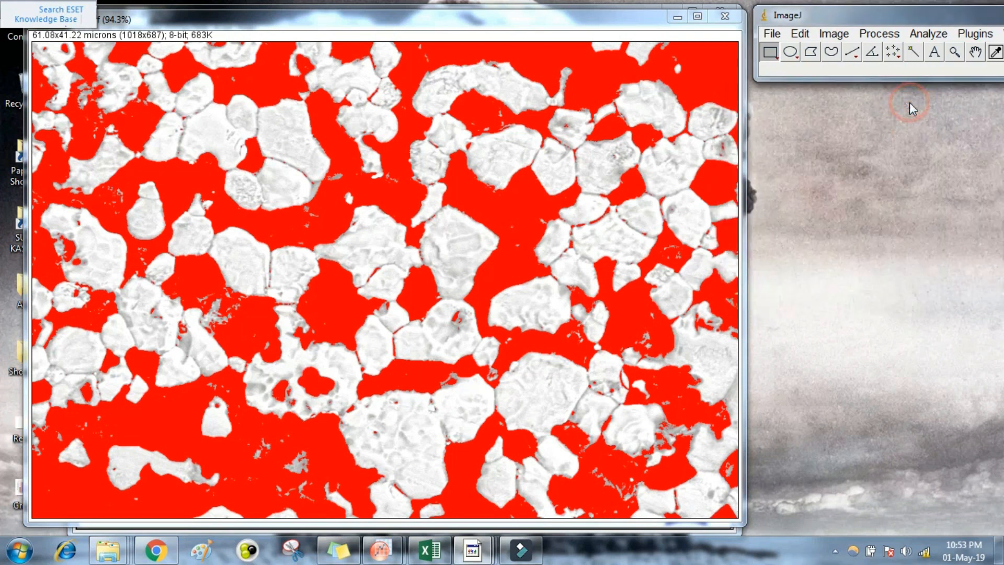
mouse_move(724, 16)
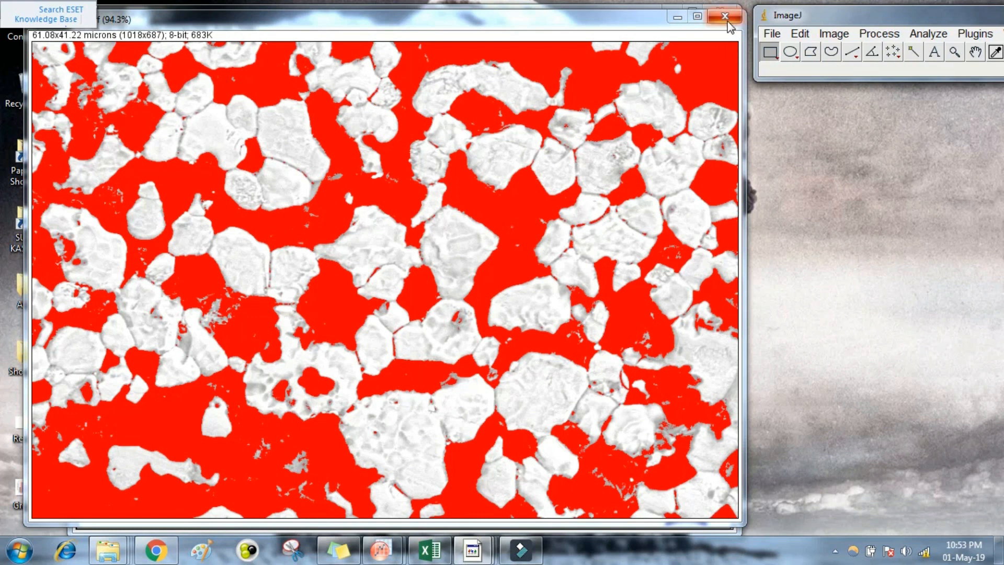
mouse_move(725, 16)
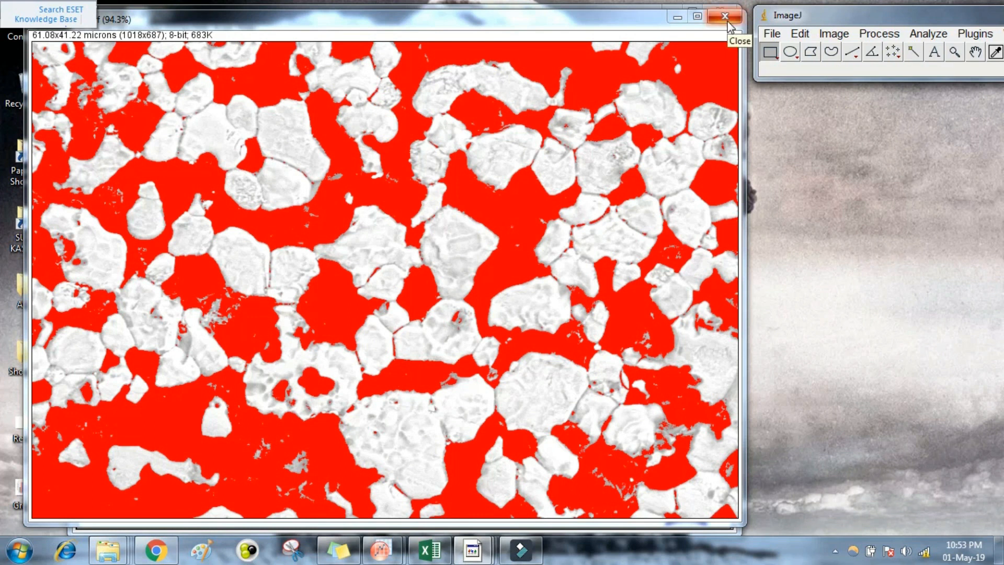